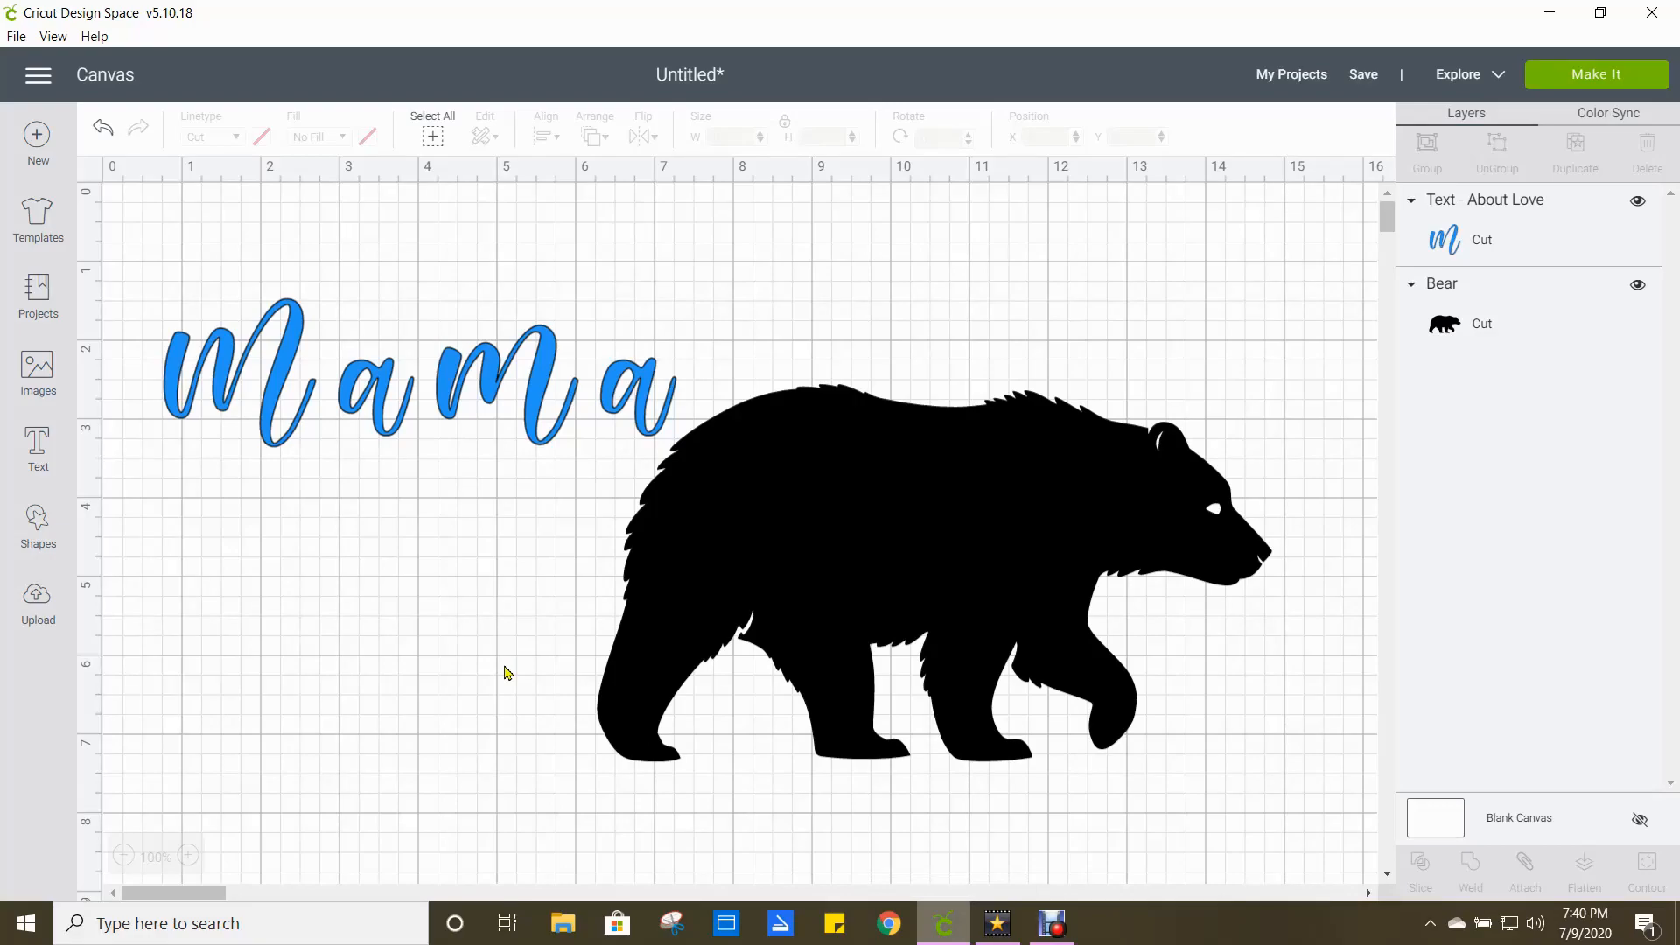
mouse_move(563, 616)
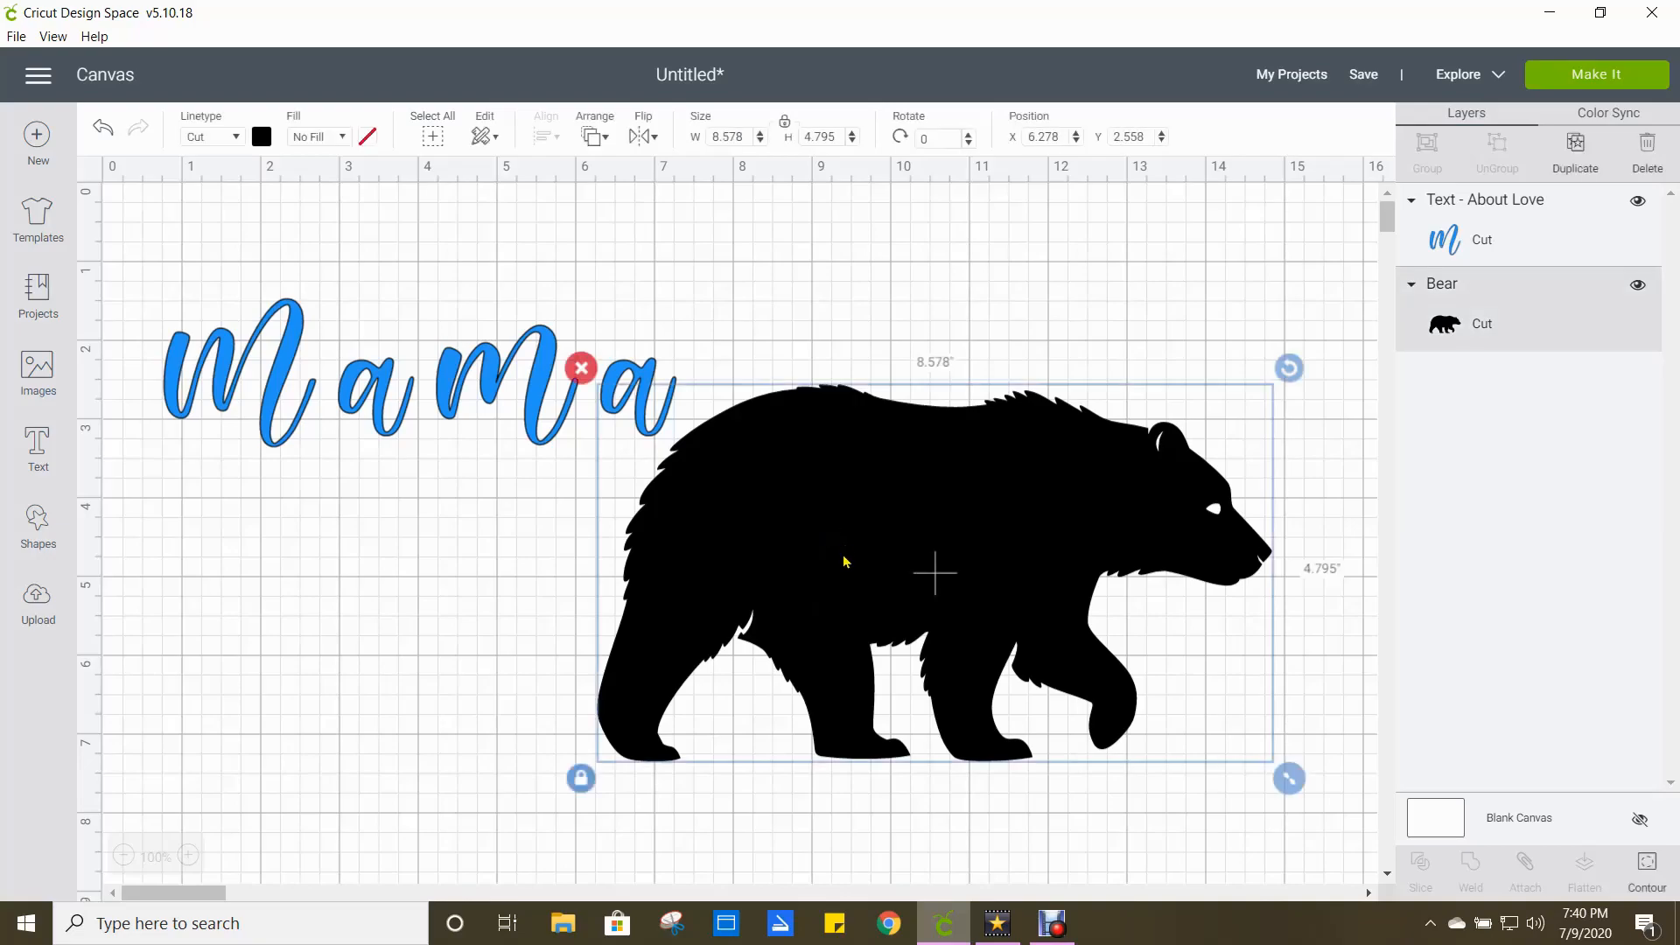
Nudge the bear silhouette lower and select the word Mama for editing.
drag(933, 574, 927, 616)
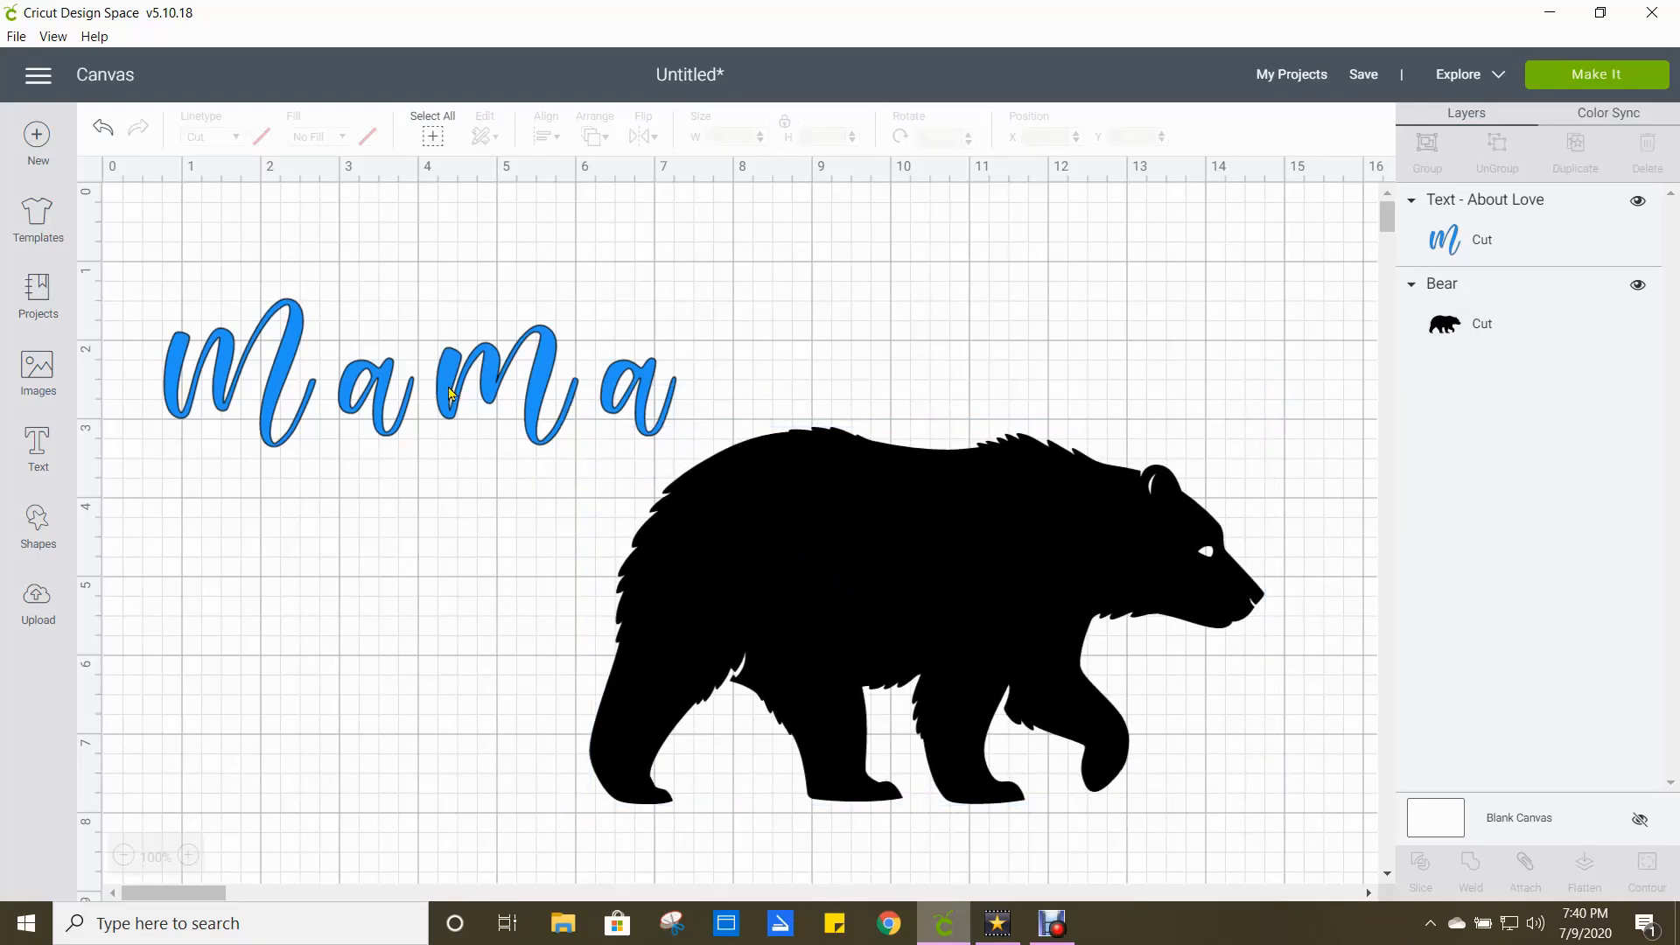
click(450, 392)
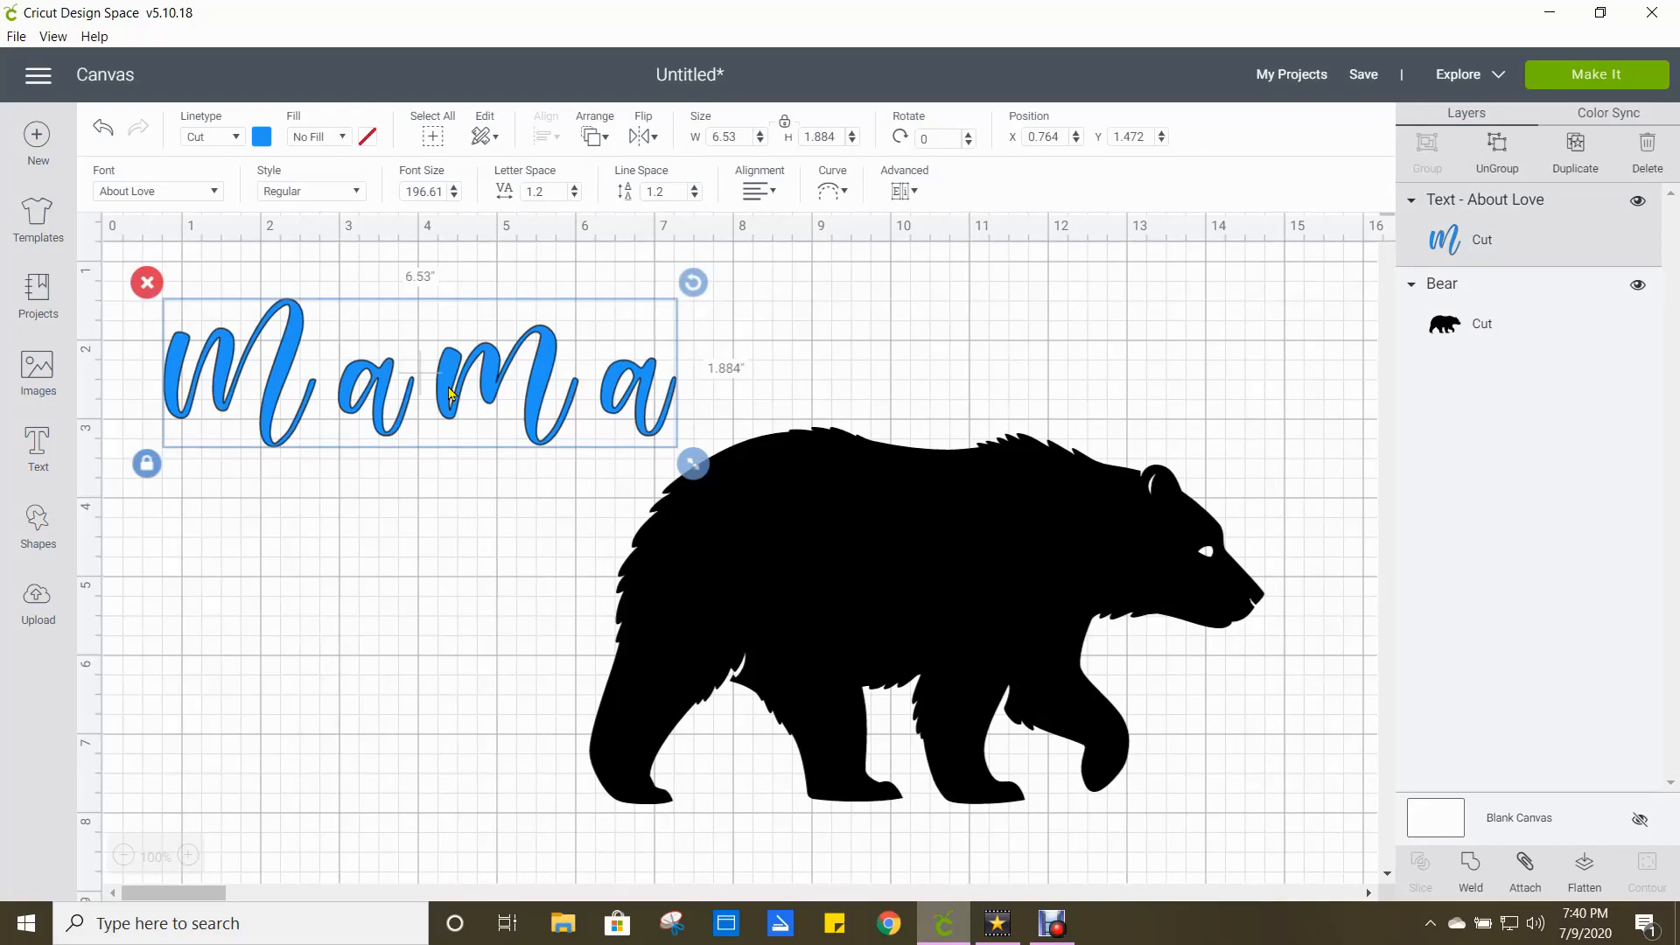
mouse_move(469, 378)
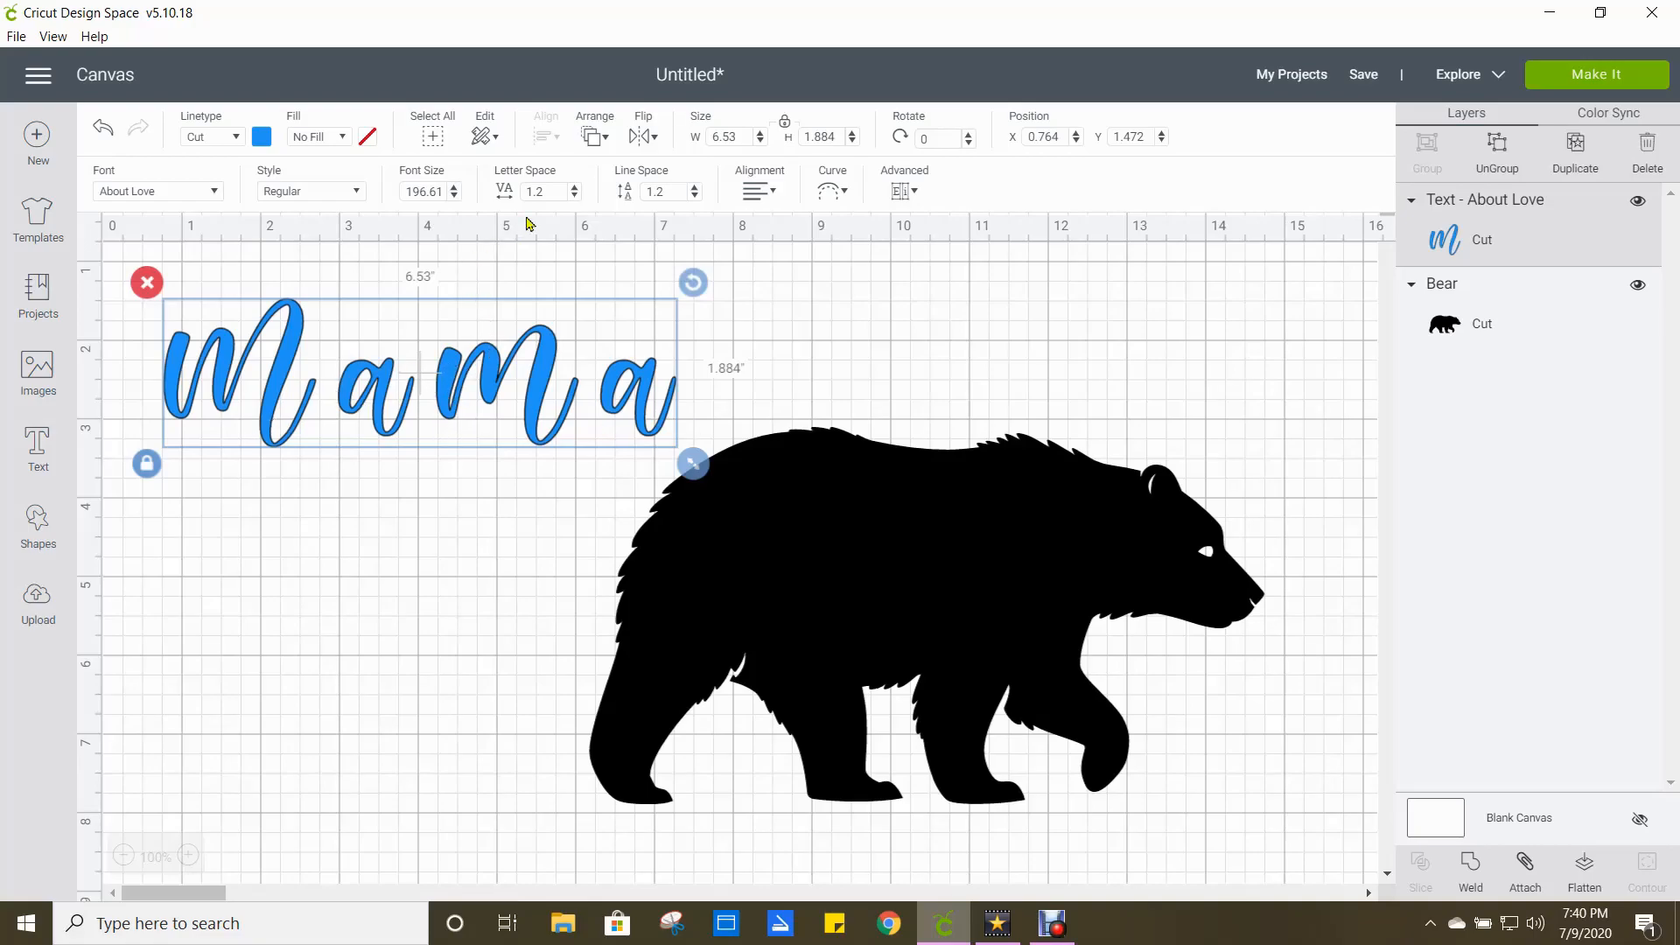
mouse_move(577, 207)
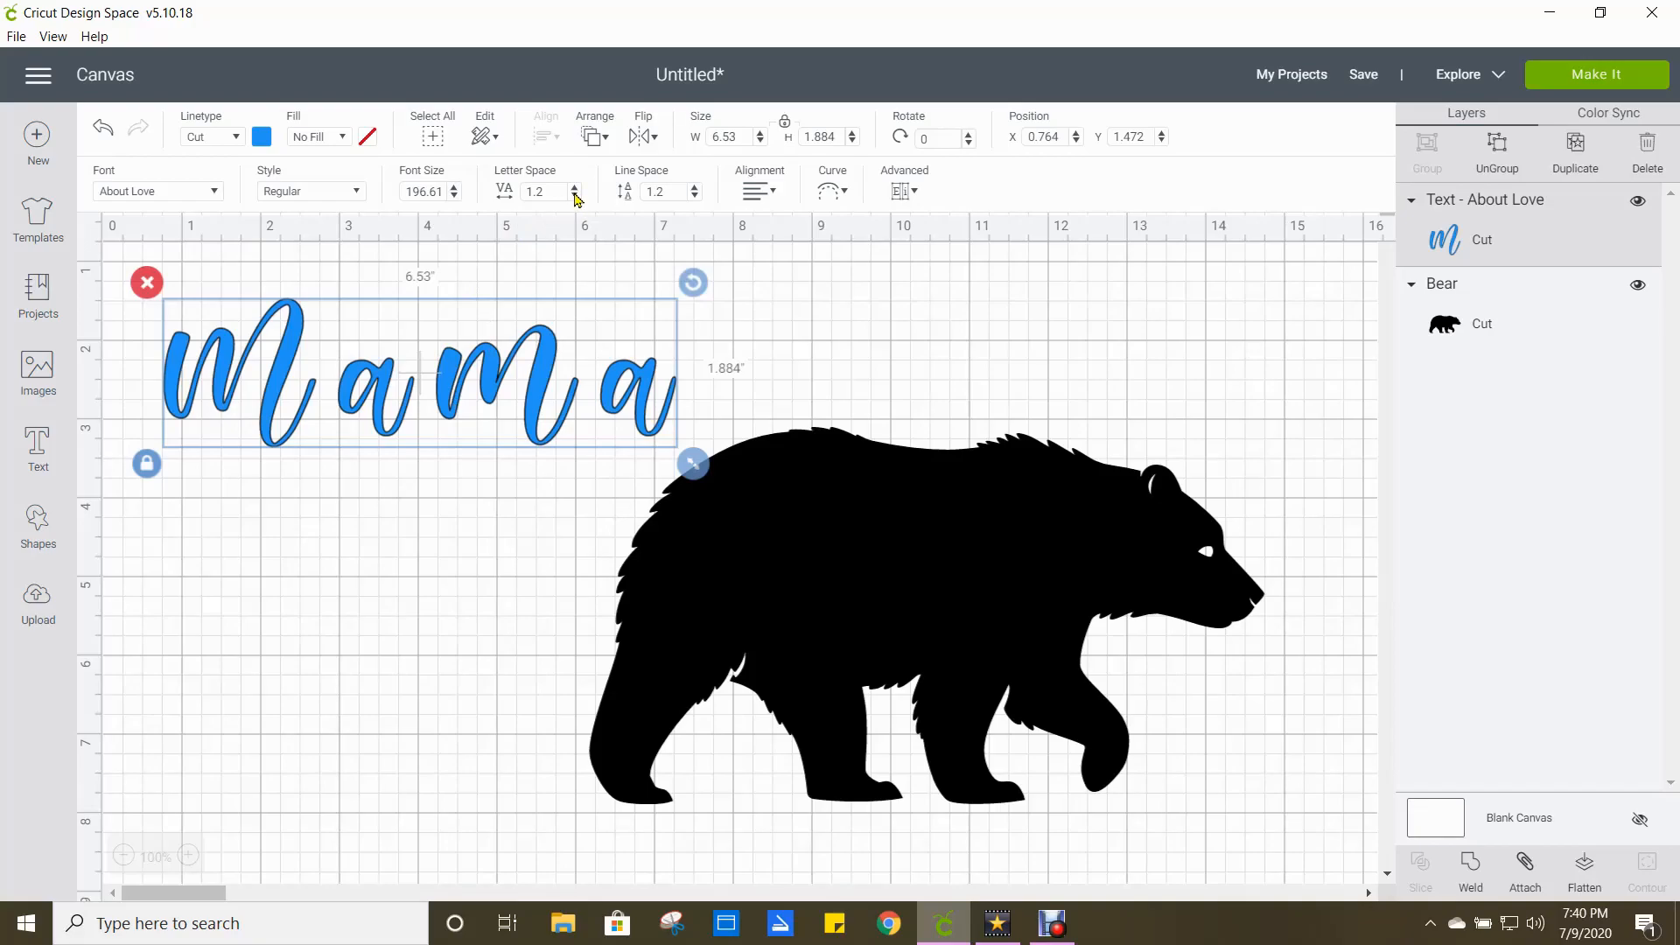
mouse_move(574, 203)
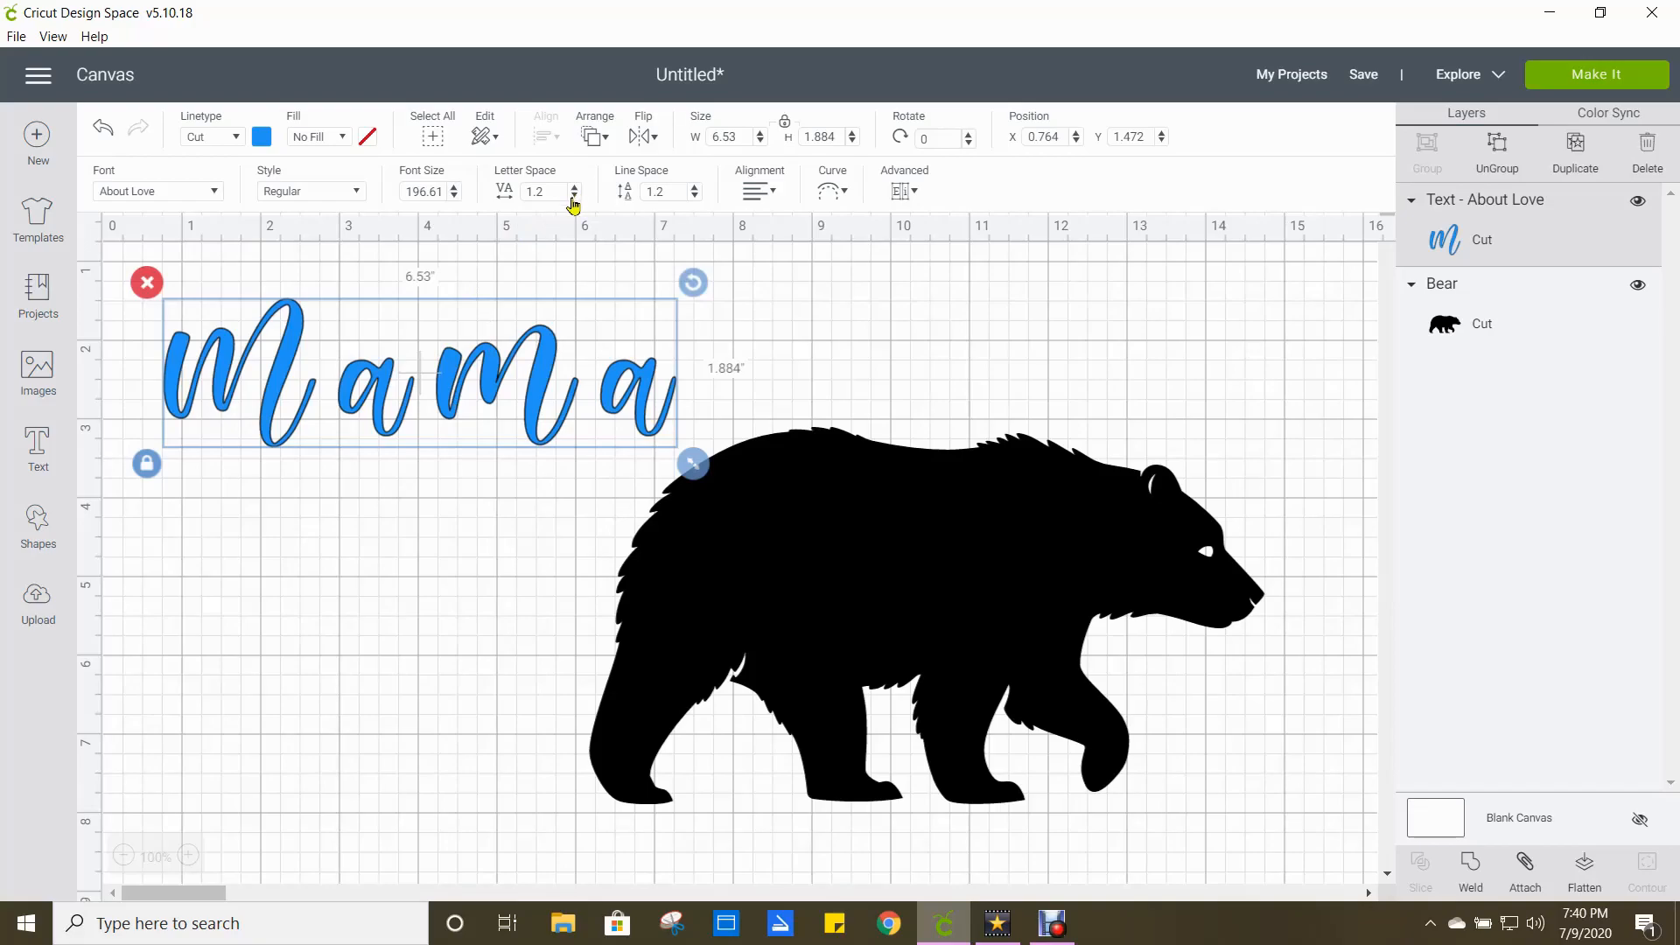
Reduce the Mama letter spacing to -0.4 so the script letters connect.
click(574, 196)
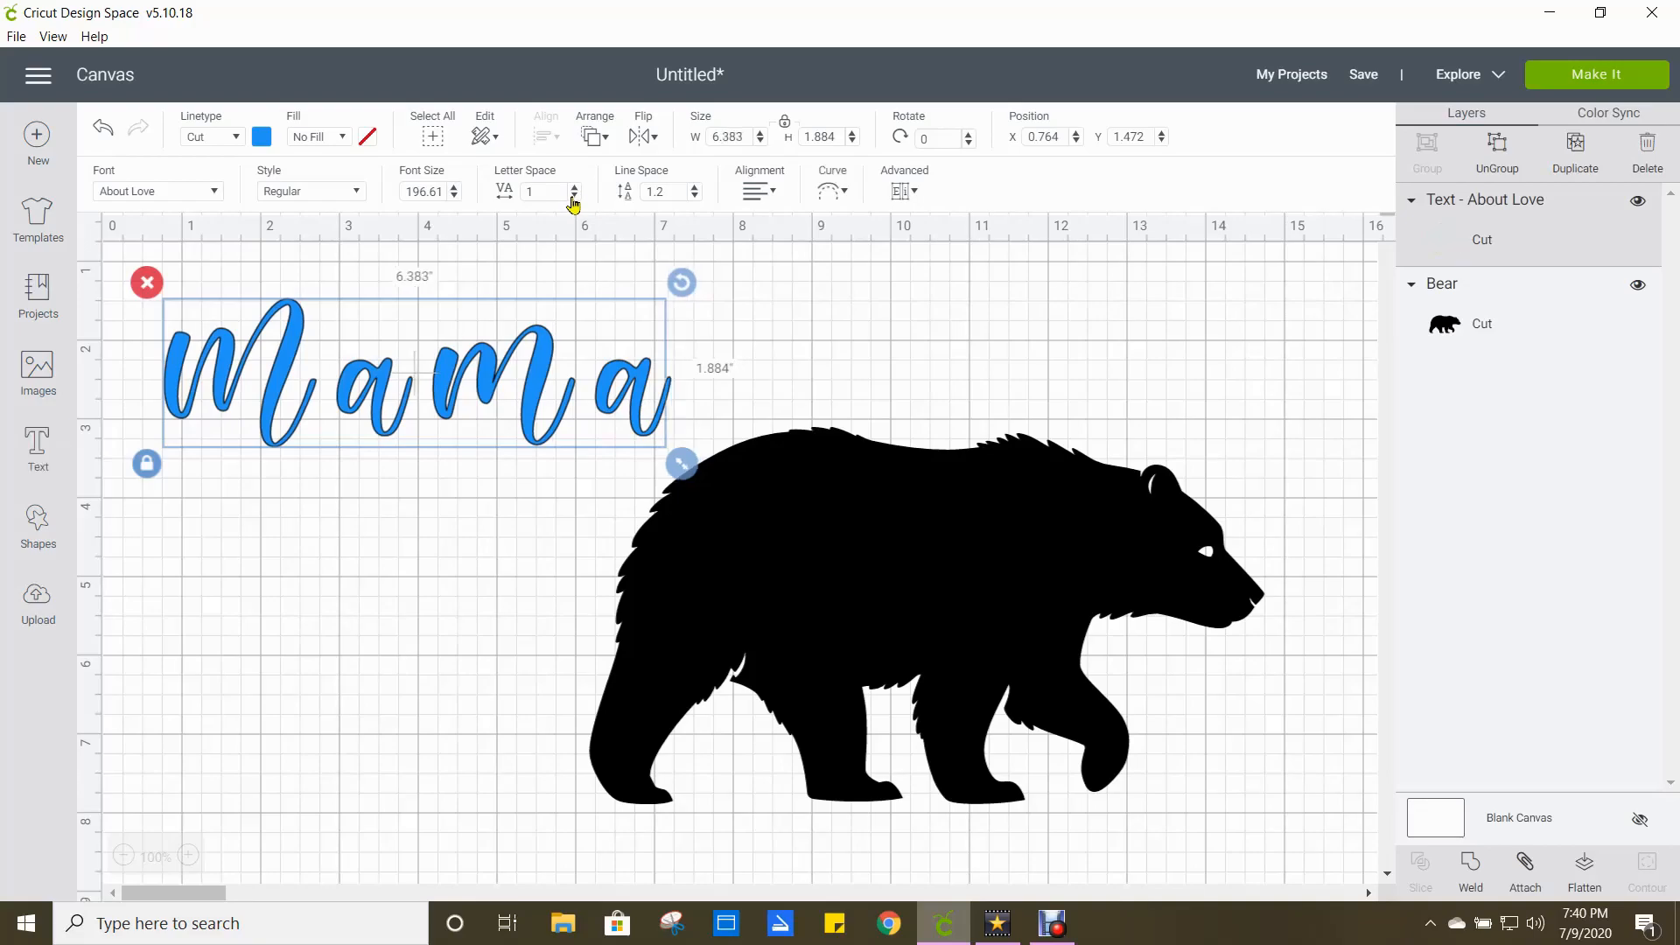
click(574, 196)
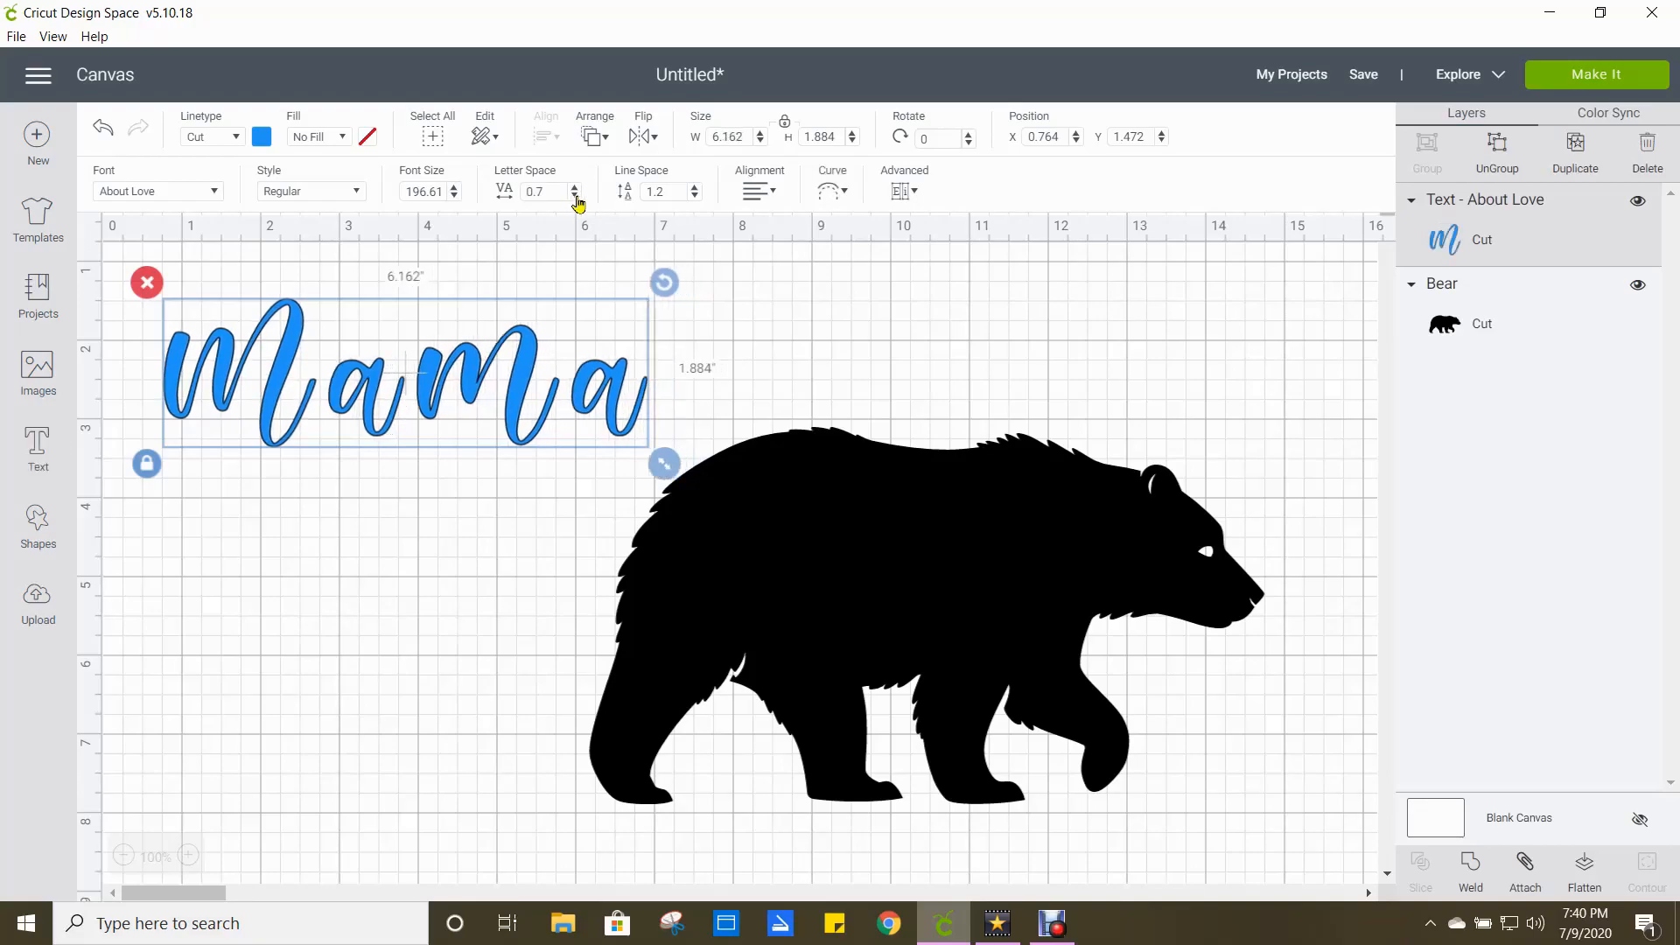
click(576, 196)
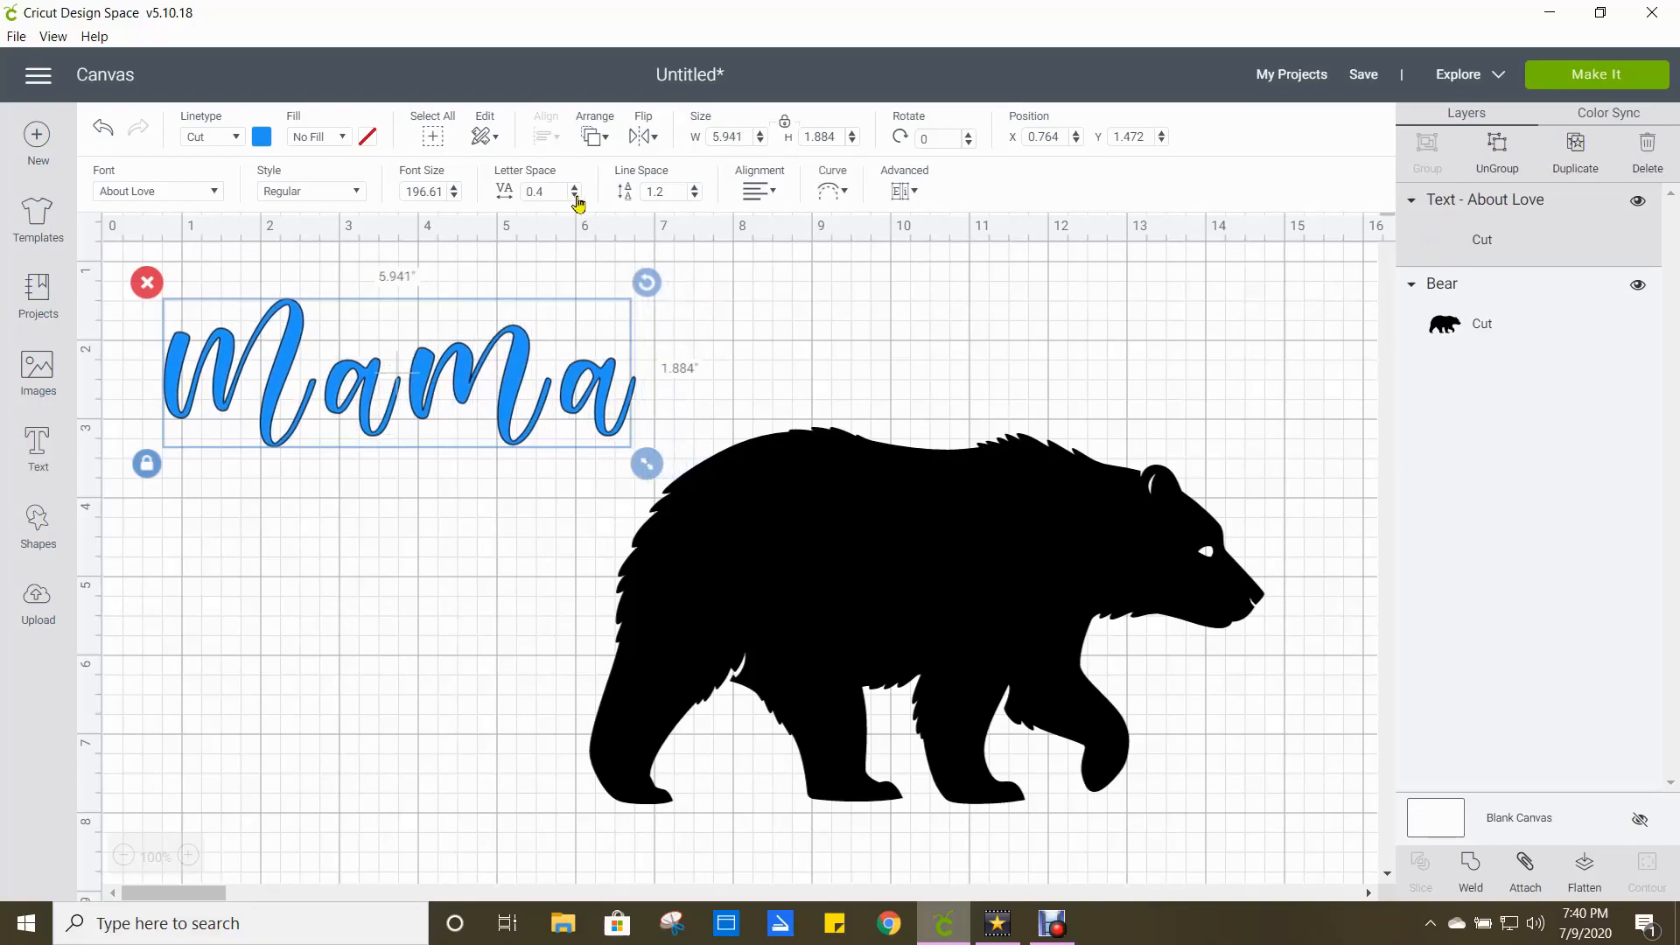
click(574, 198)
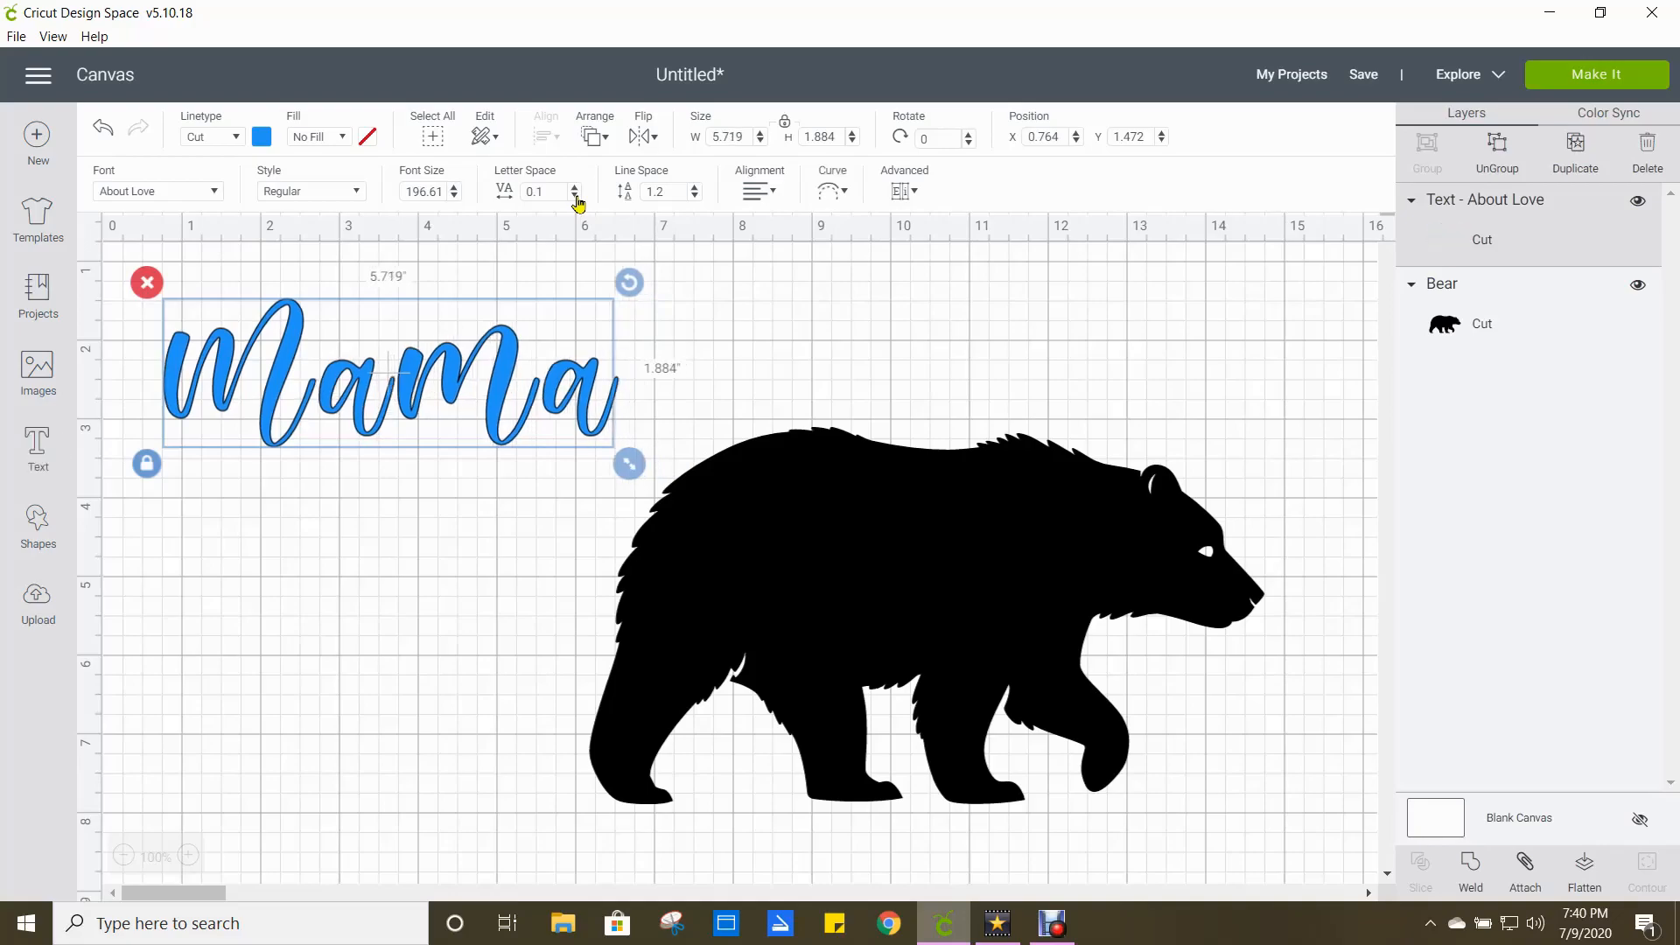
click(574, 196)
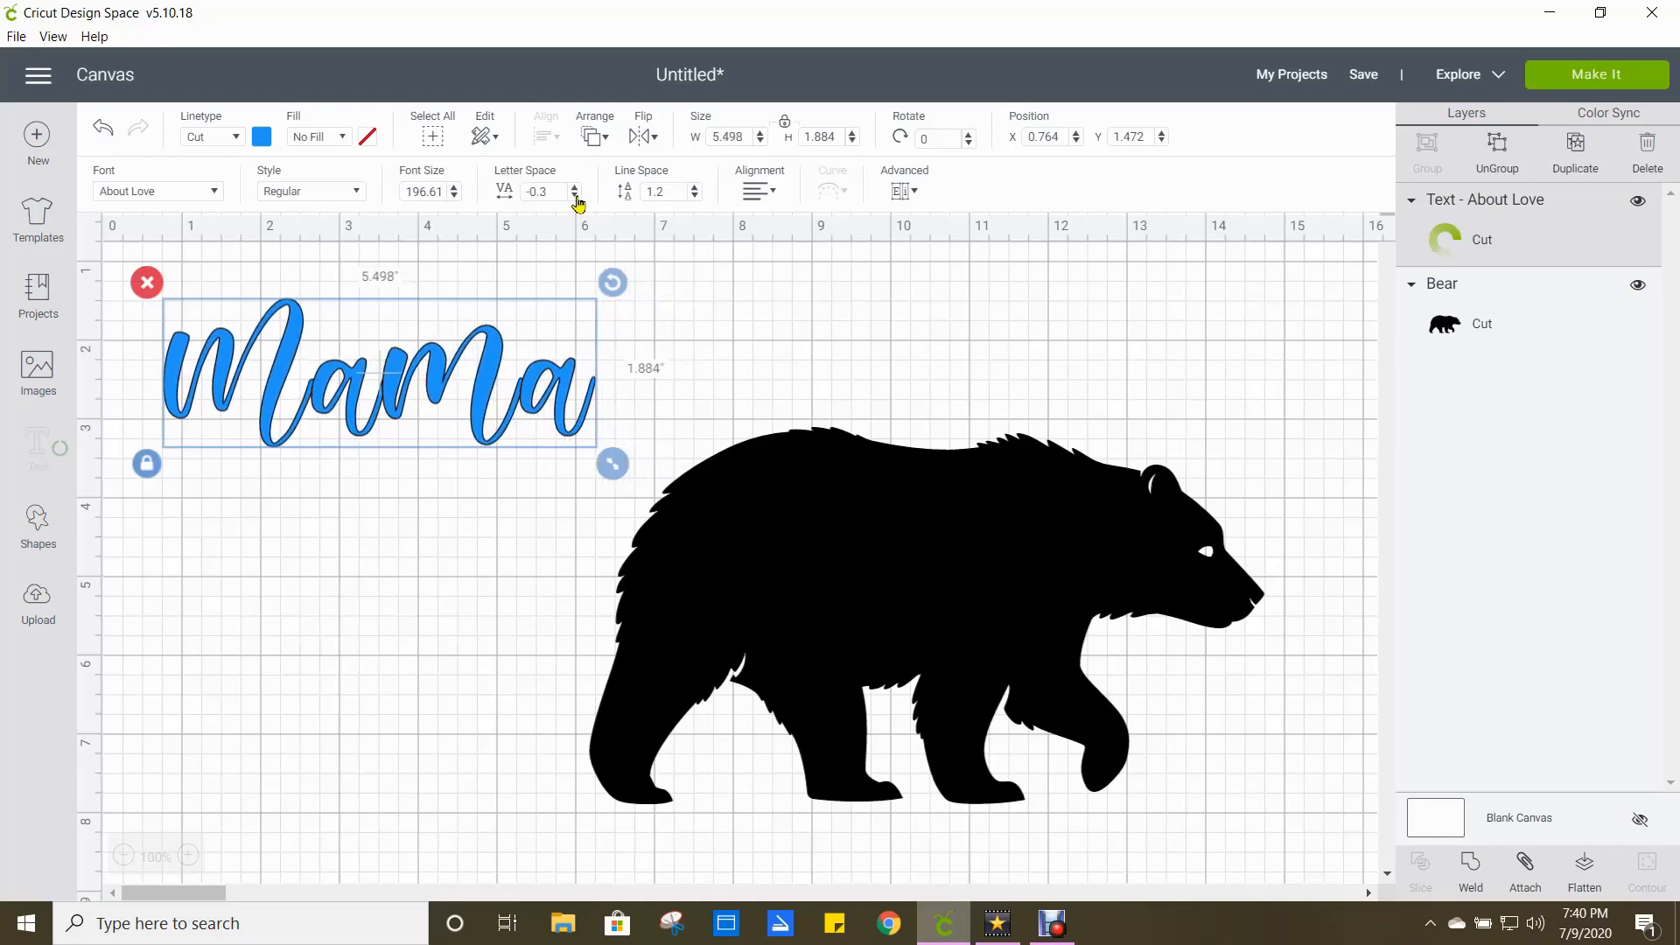
click(572, 196)
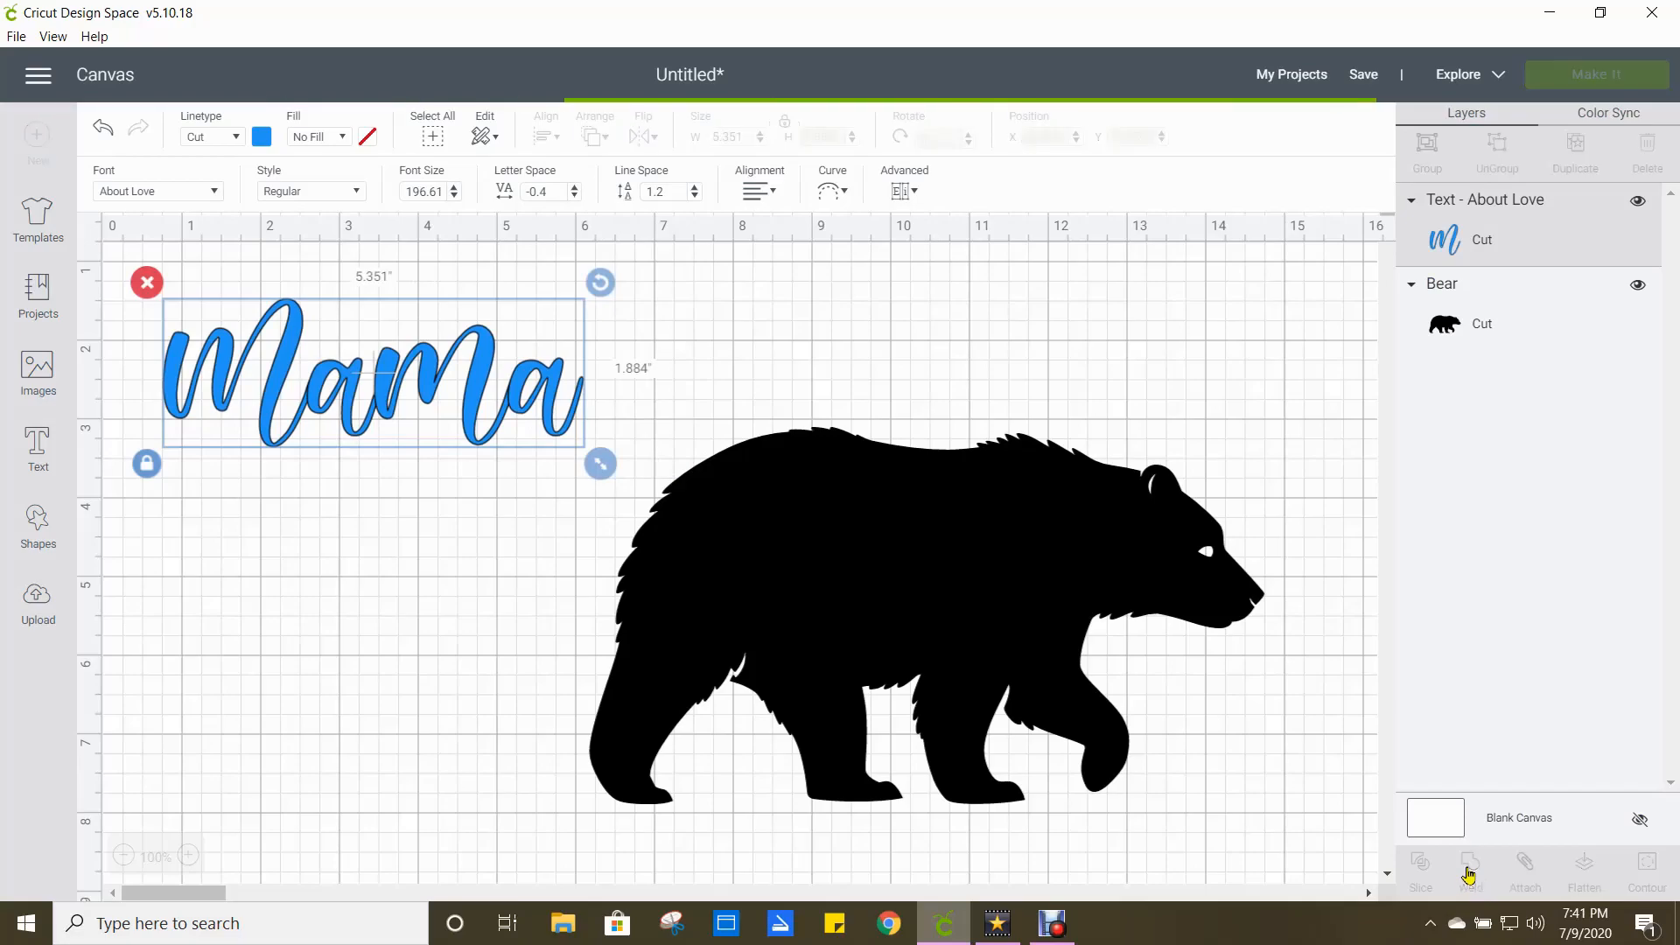
Weld the Mama letters into one shape and select the bear silhouette.
click(1470, 864)
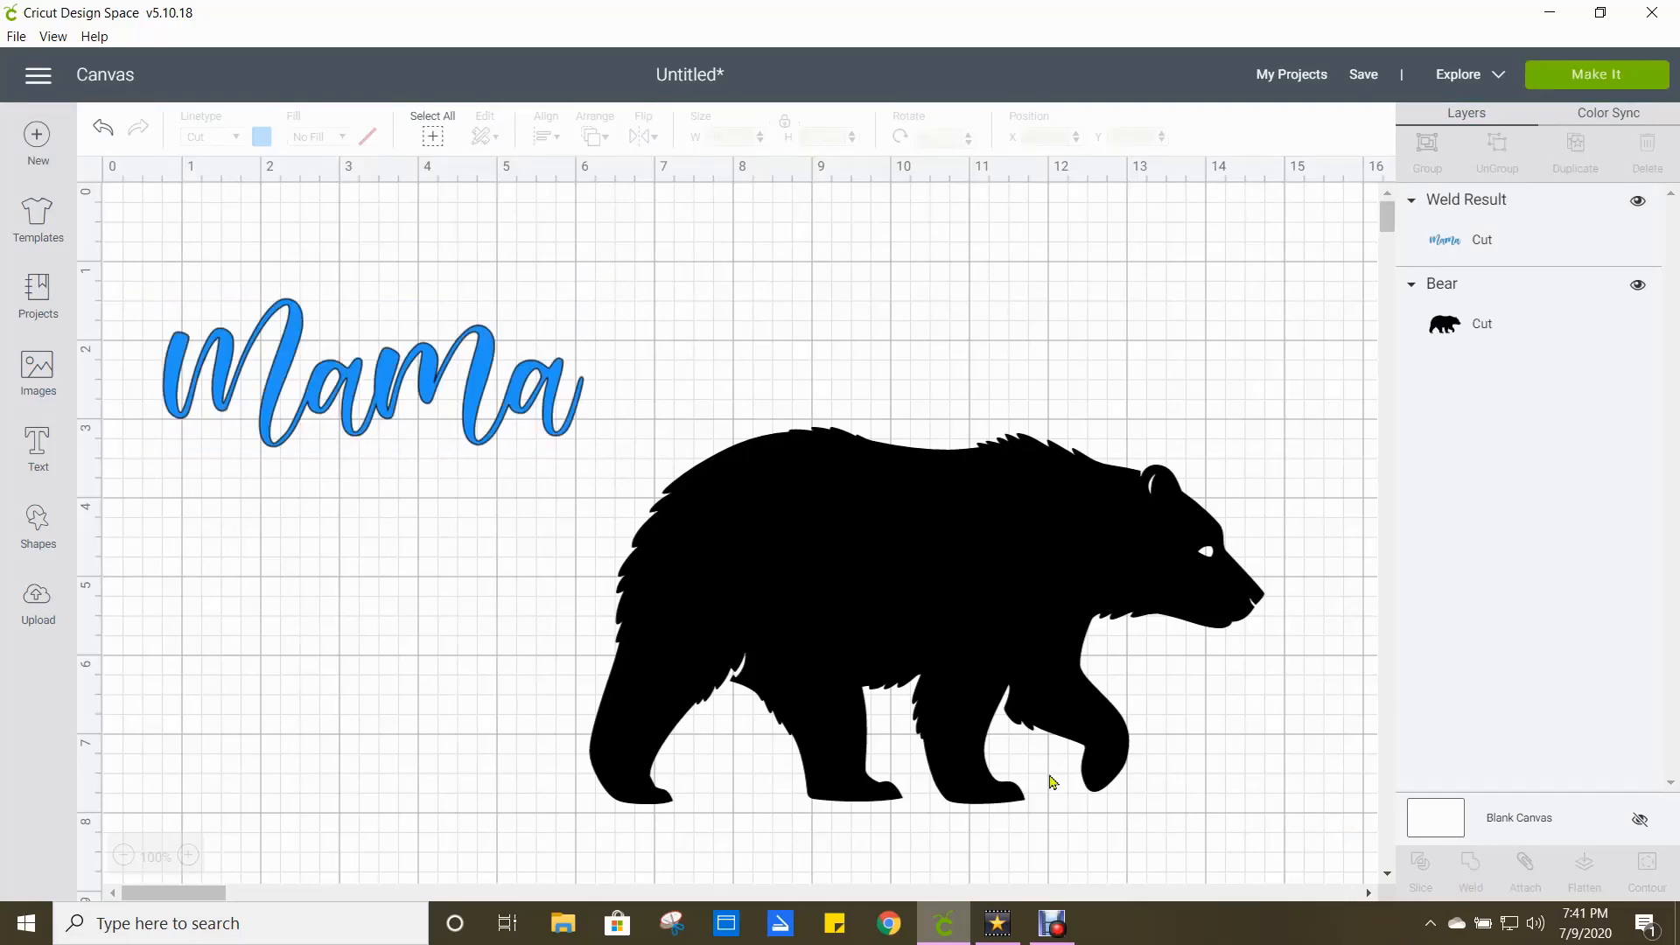
click(926, 614)
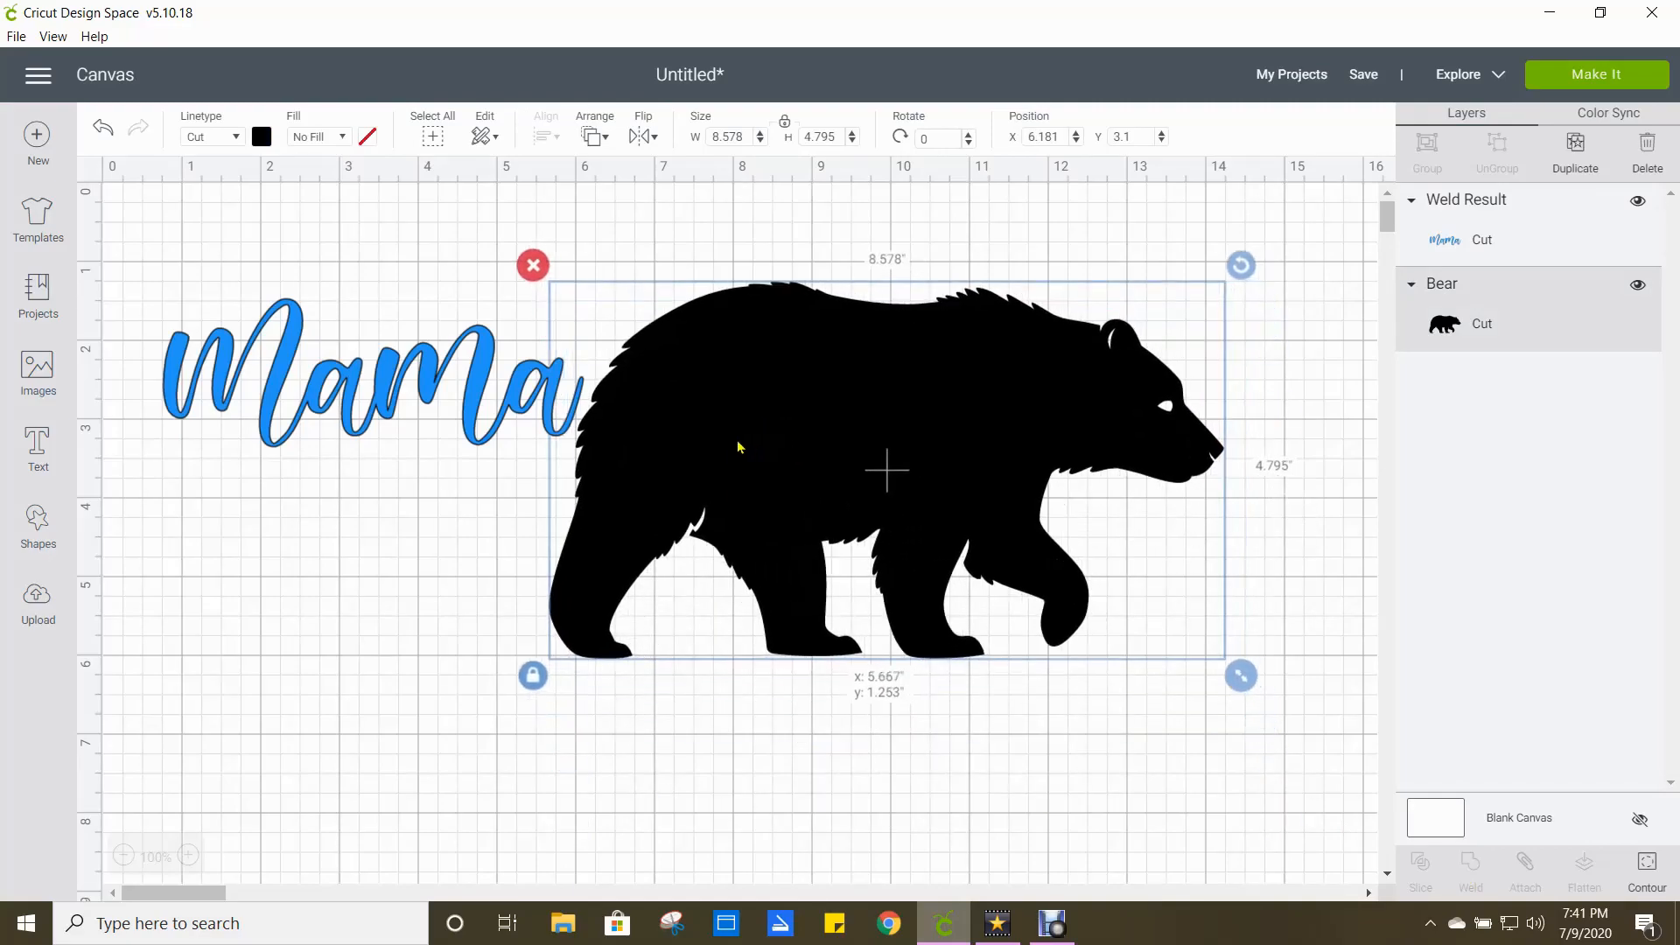
Raise the bear and move the welded Mama onto the centre of its body.
drag(884, 469, 825, 461)
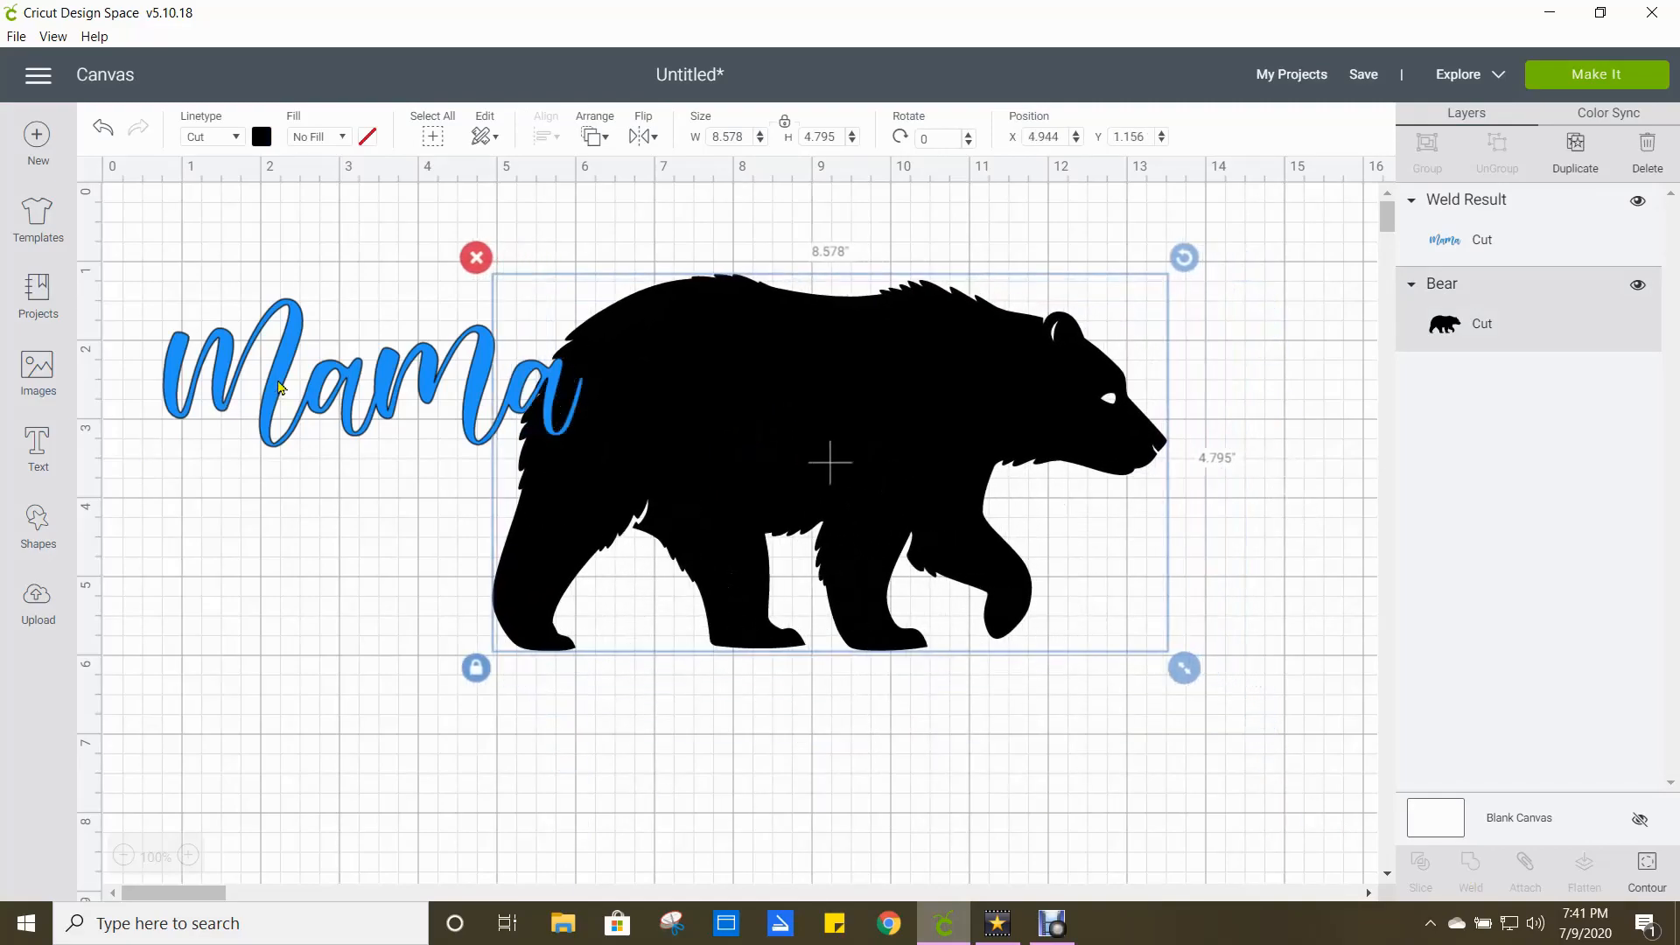
drag(278, 385, 525, 439)
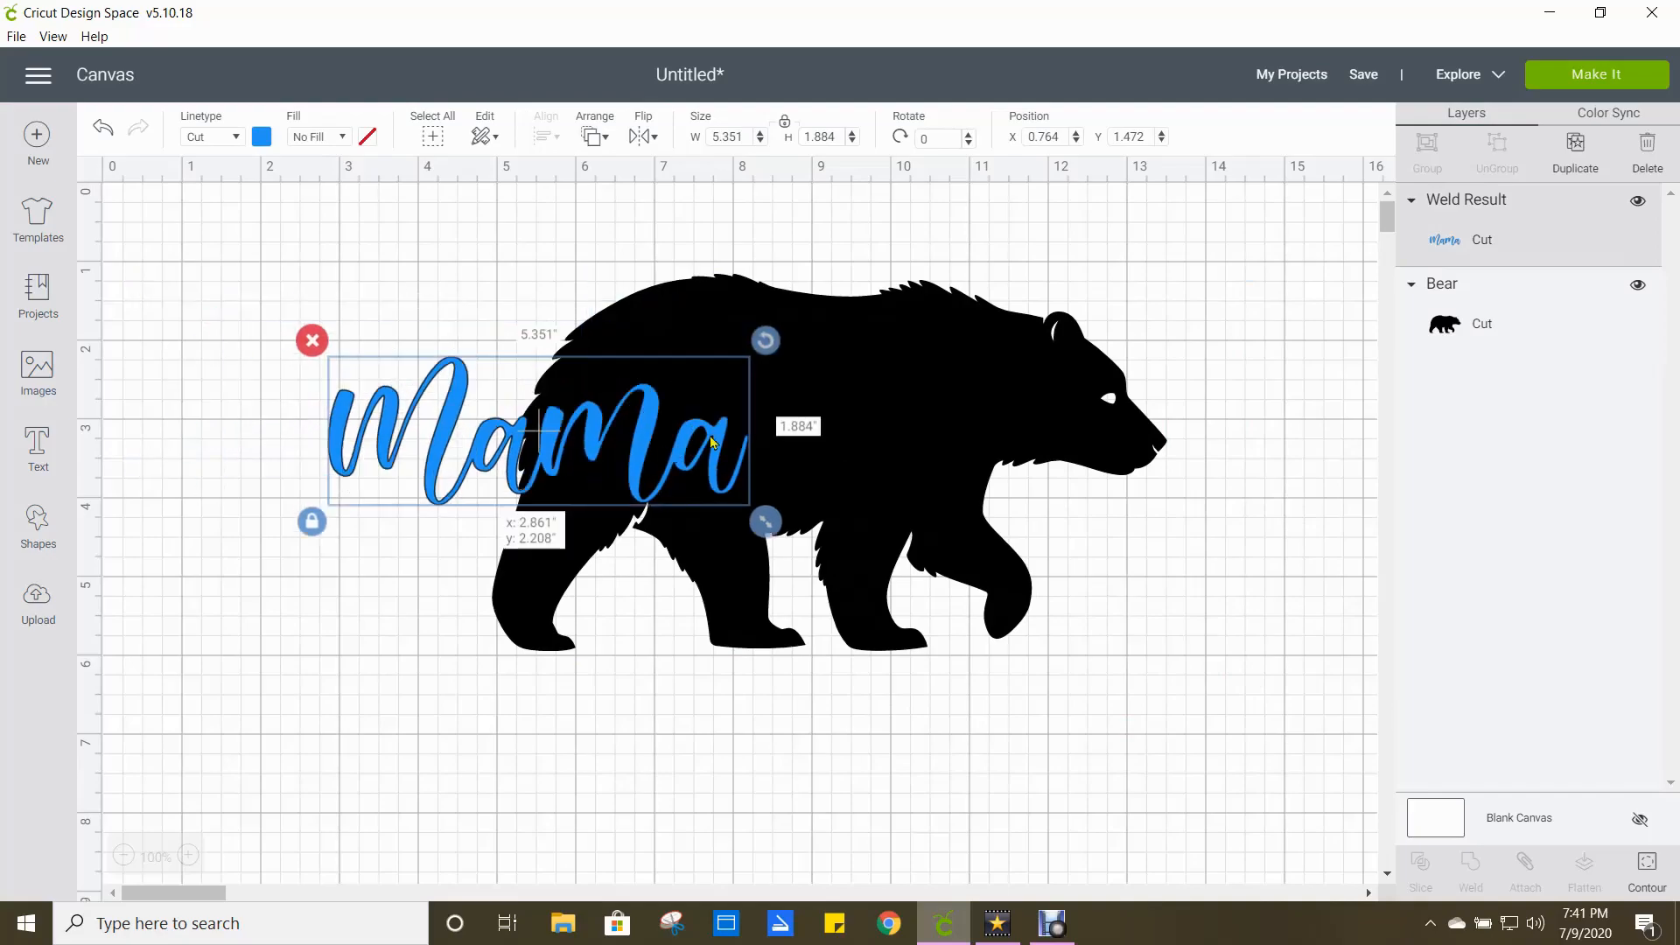
drag(535, 434, 809, 413)
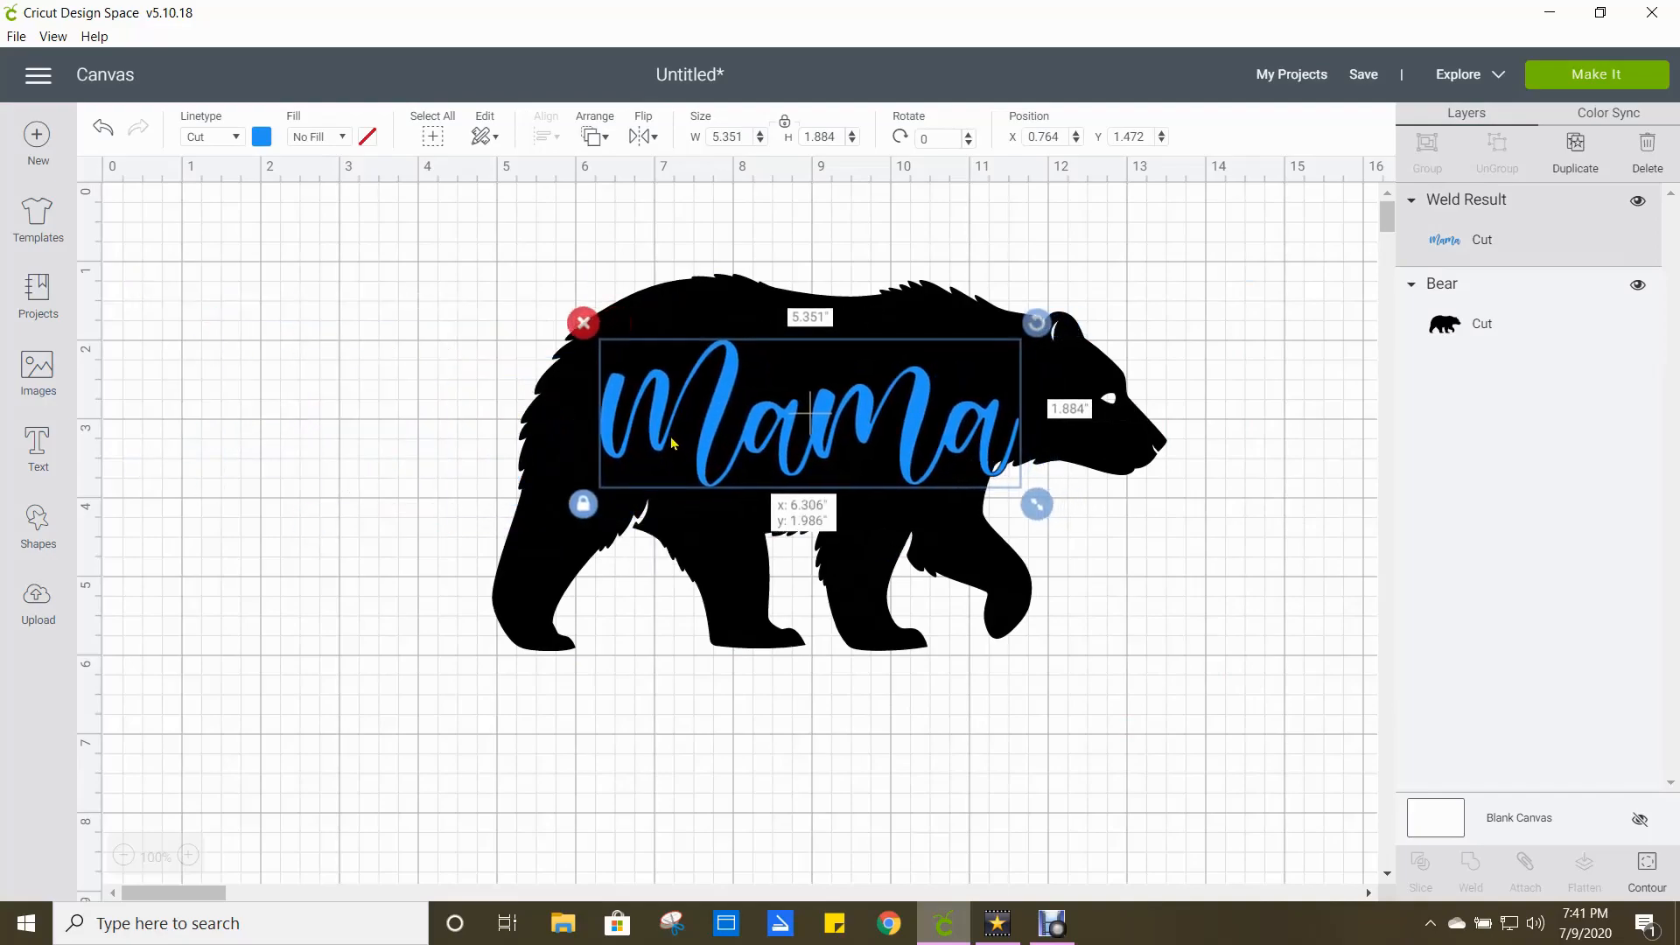
drag(809, 413, 752, 432)
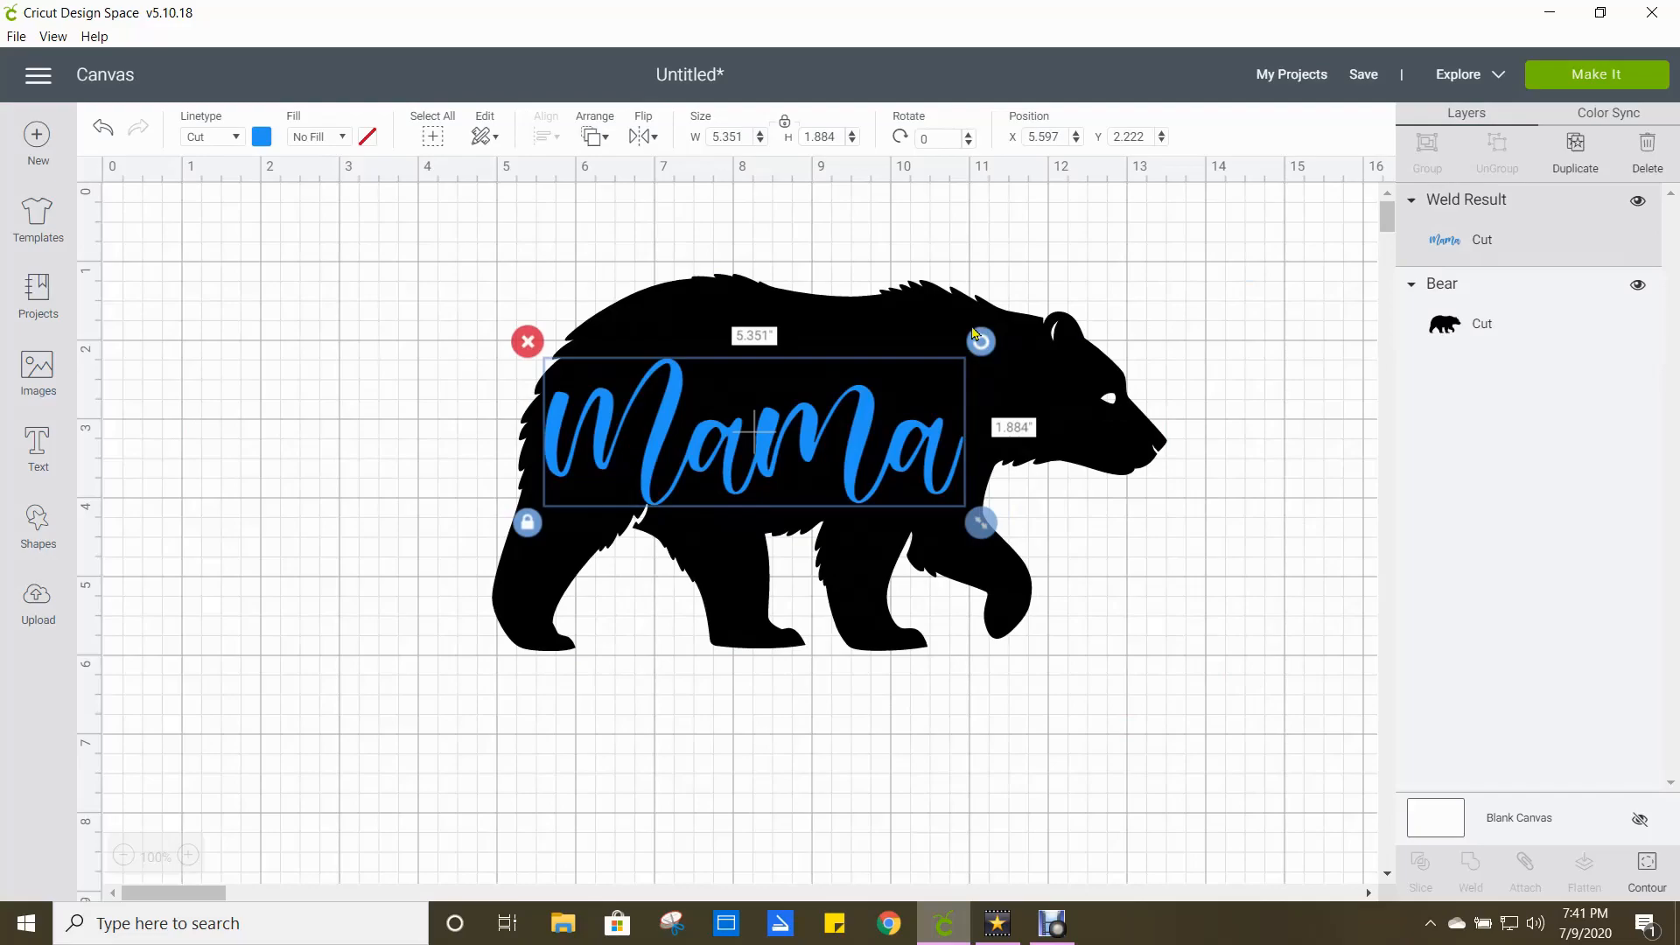
Tilt Mama slightly upward, enlarge it and fine-tune its placement inside the bear.
drag(978, 341, 962, 299)
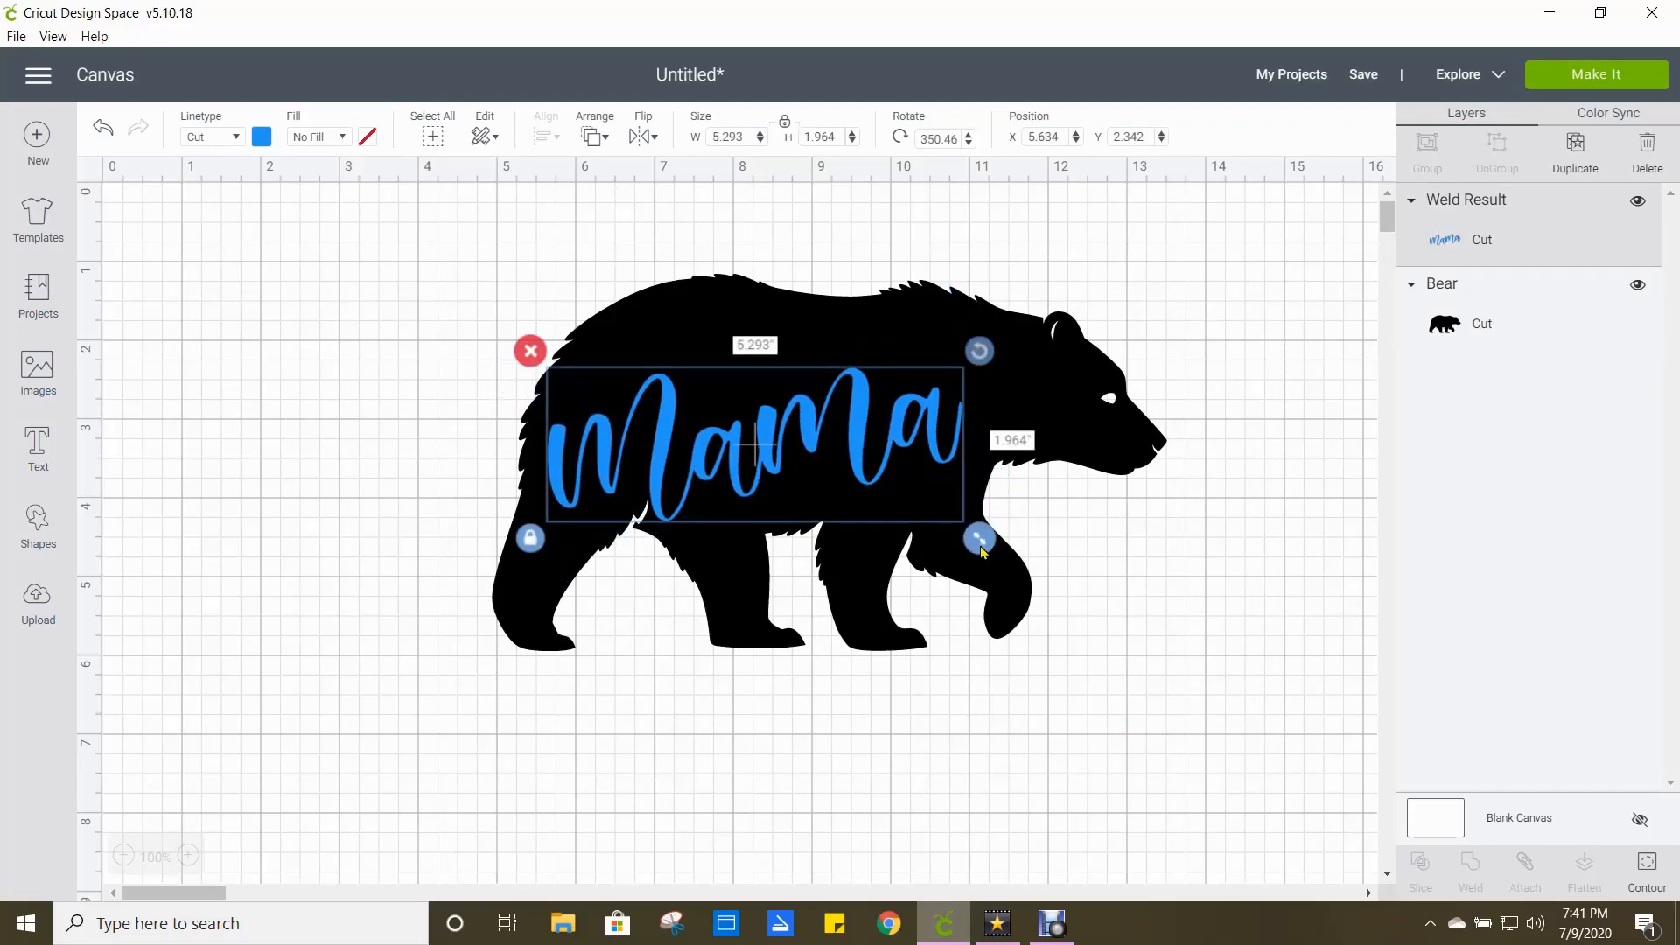
drag(980, 539, 1020, 555)
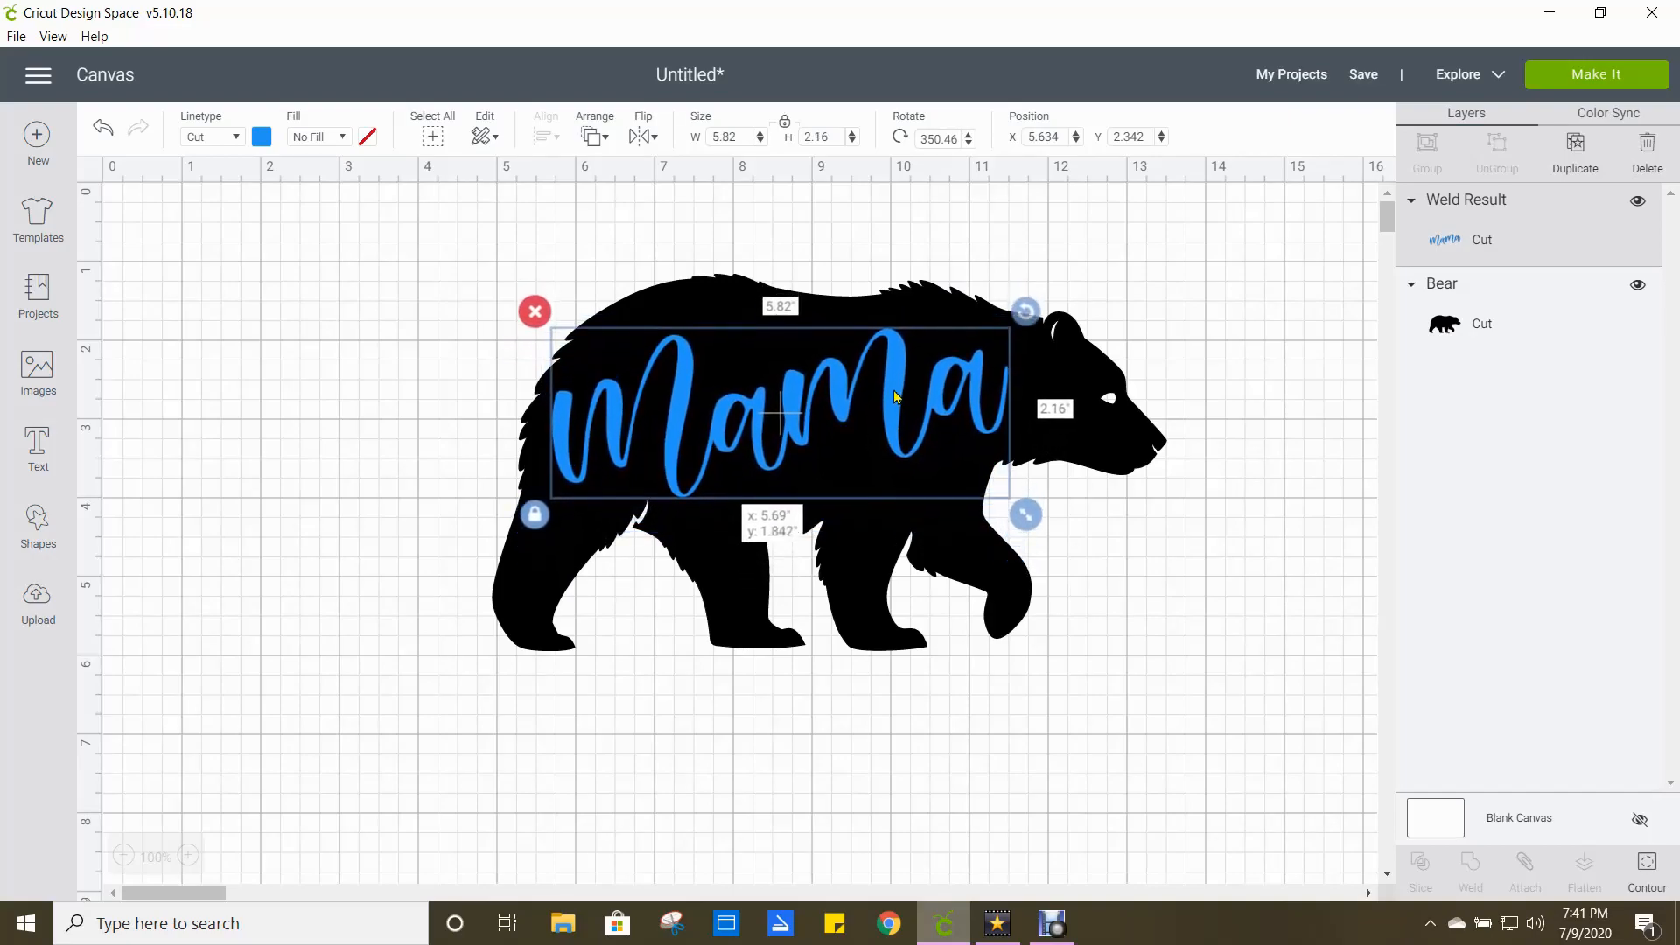
drag(894, 397, 666, 460)
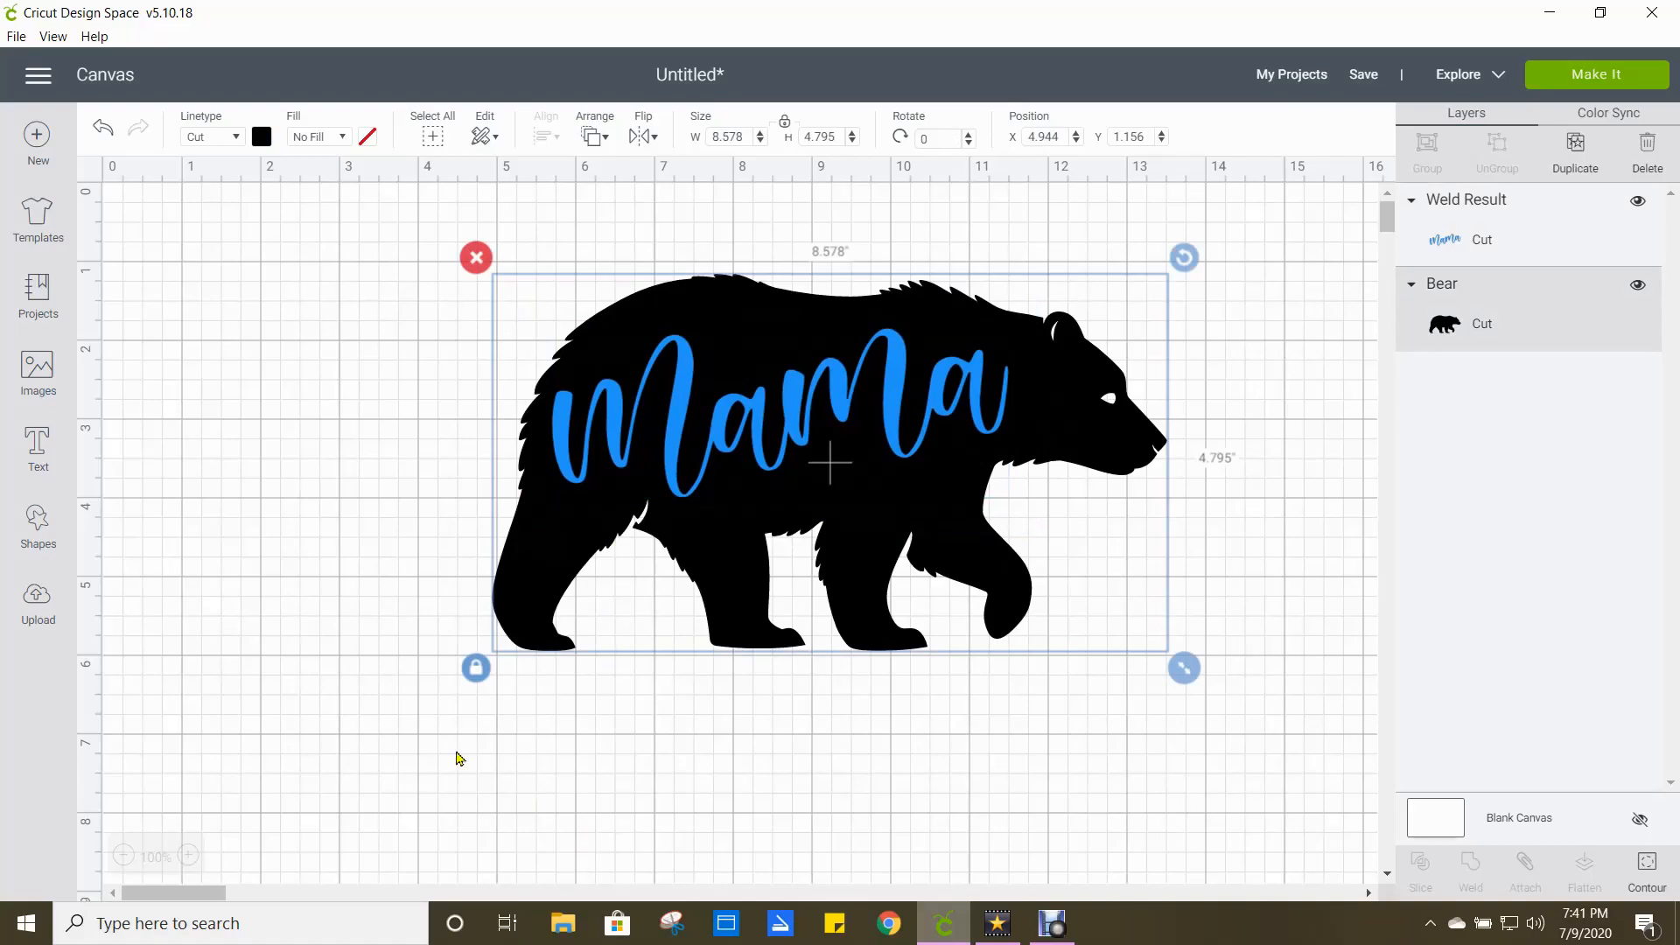
click(365, 704)
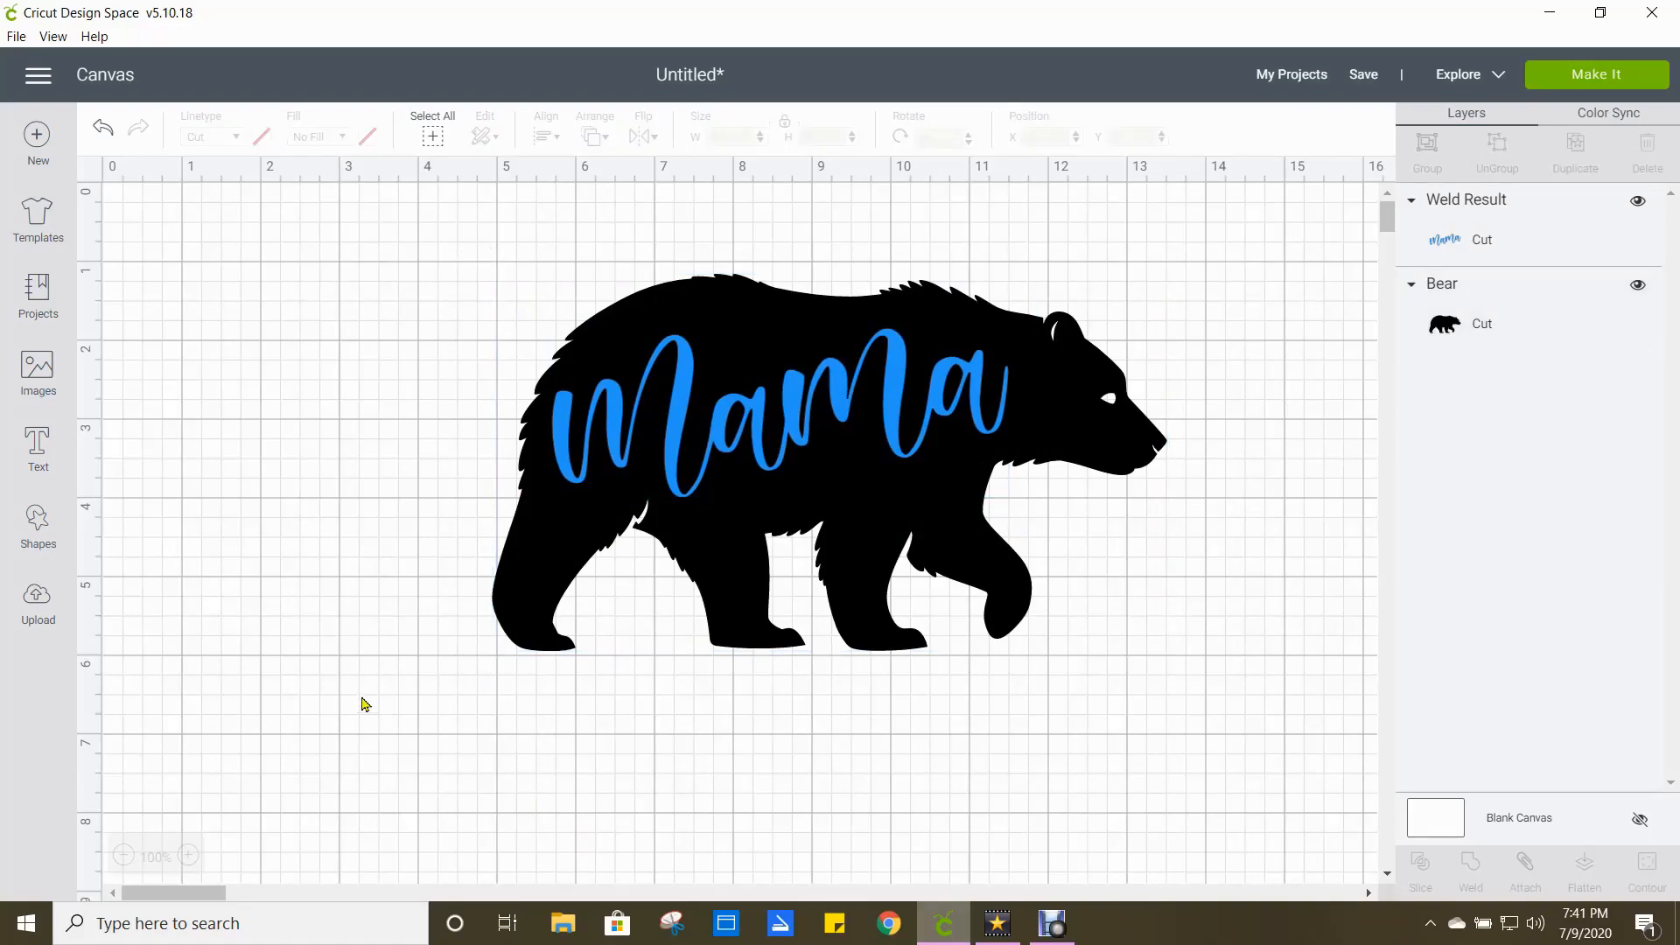
mouse_move(1484, 312)
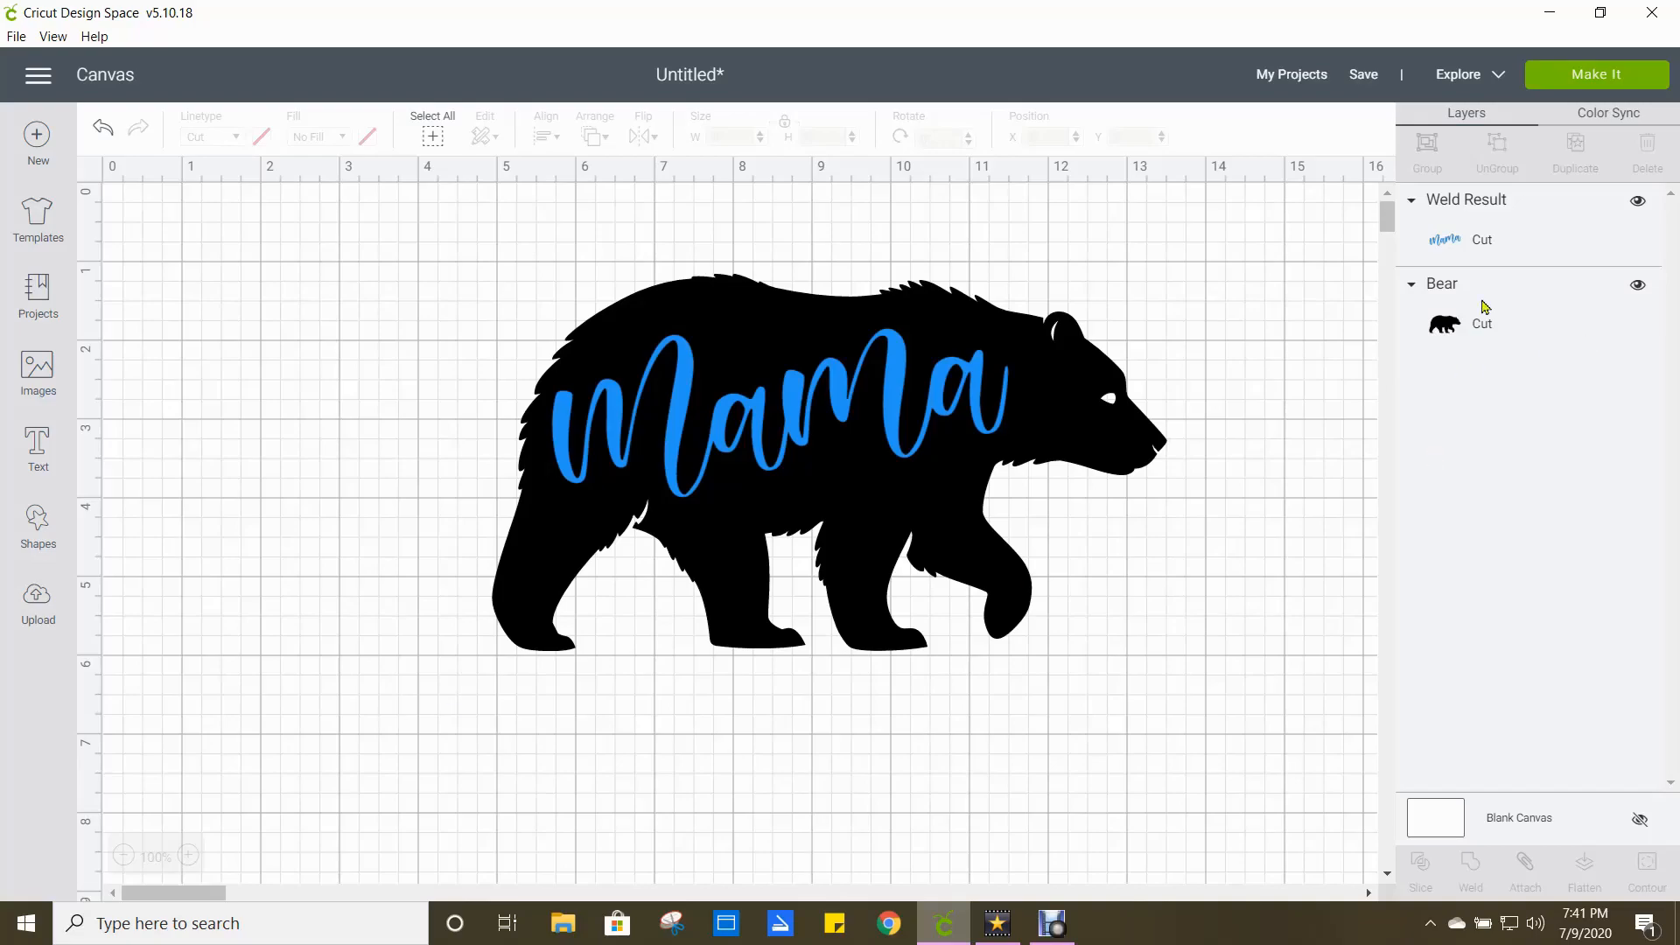
mouse_move(1519, 233)
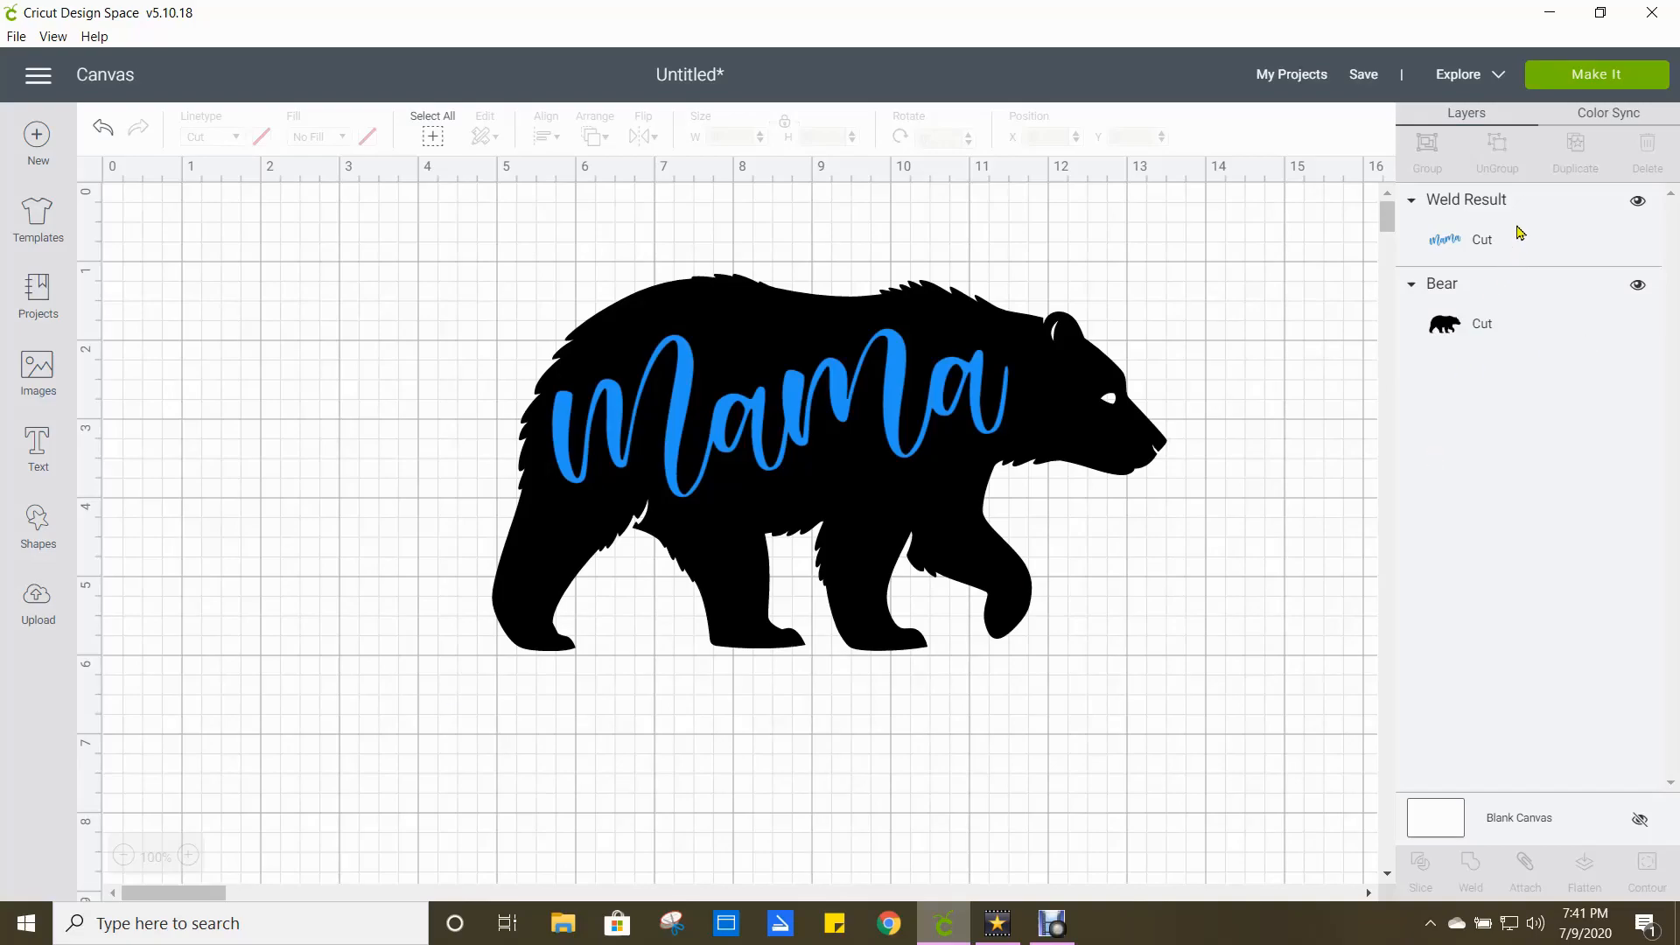
mouse_move(1502, 324)
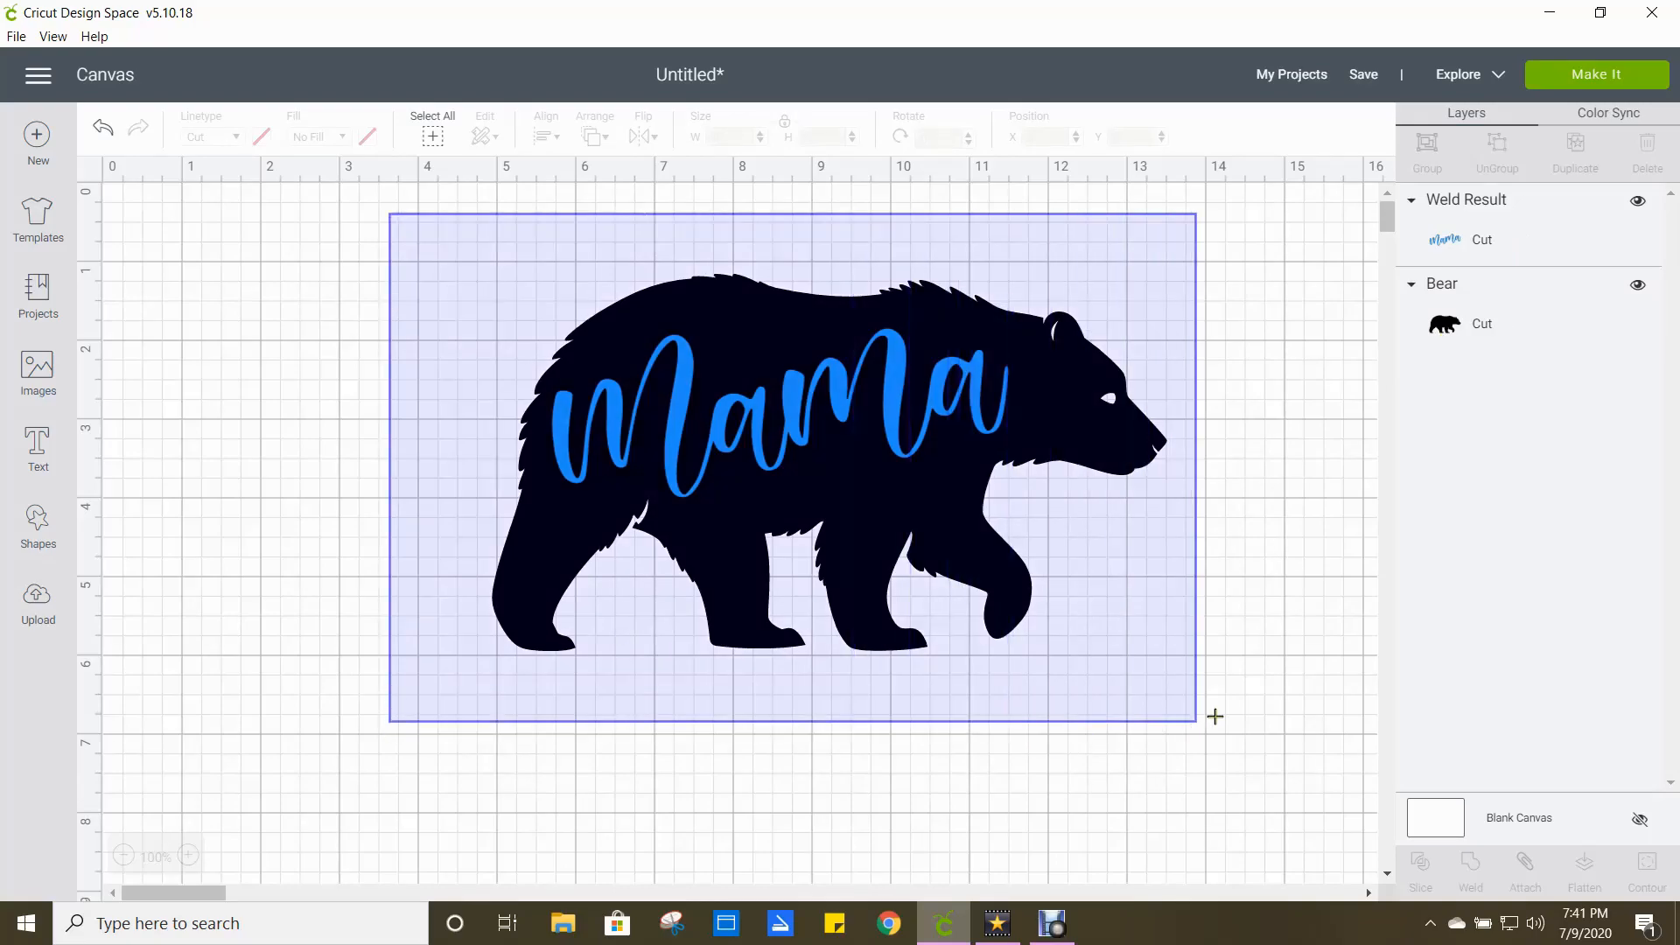
Select the bear and the welded Mama together, ready to slice.
click(833, 460)
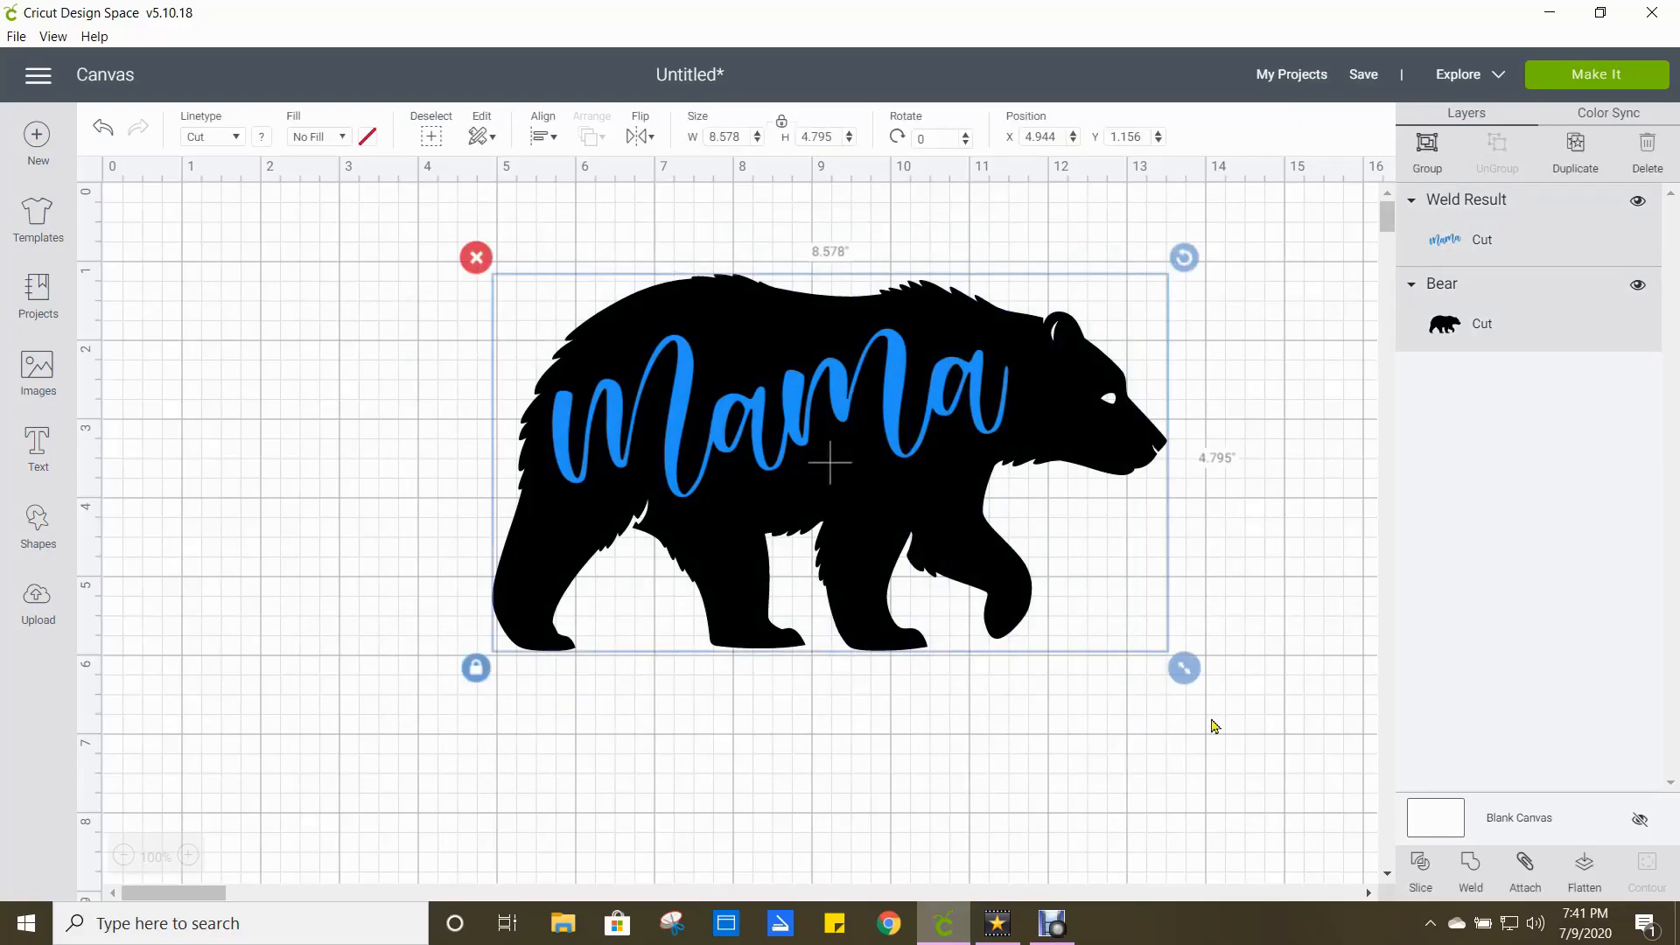
mouse_move(1348, 878)
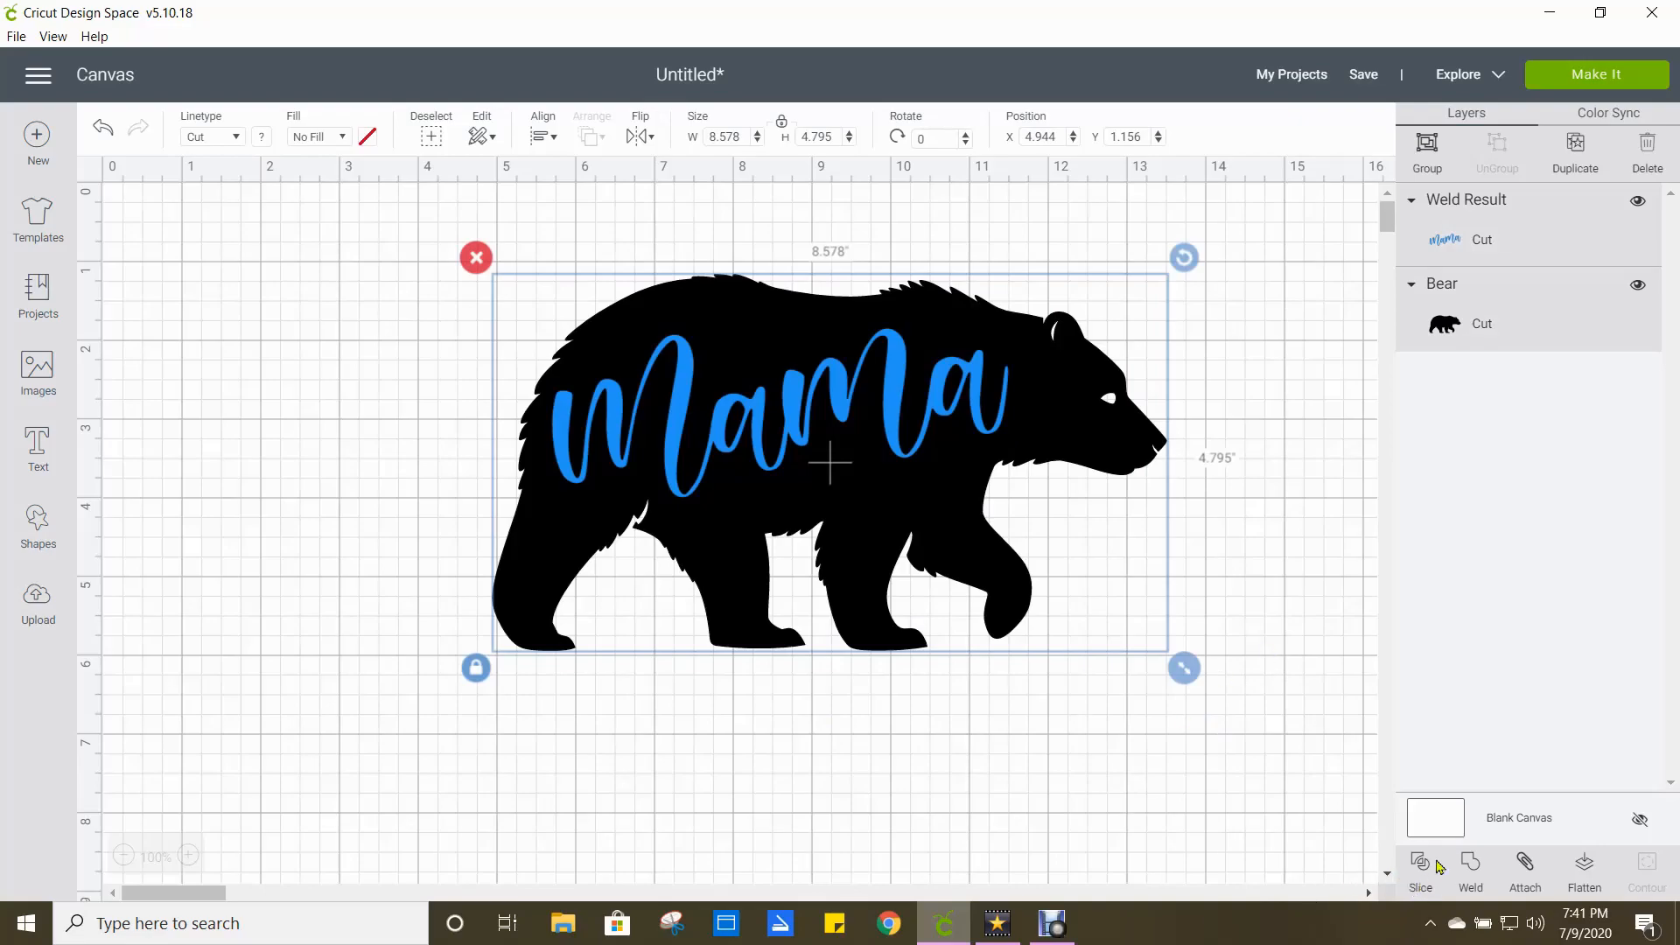
mouse_move(1421, 875)
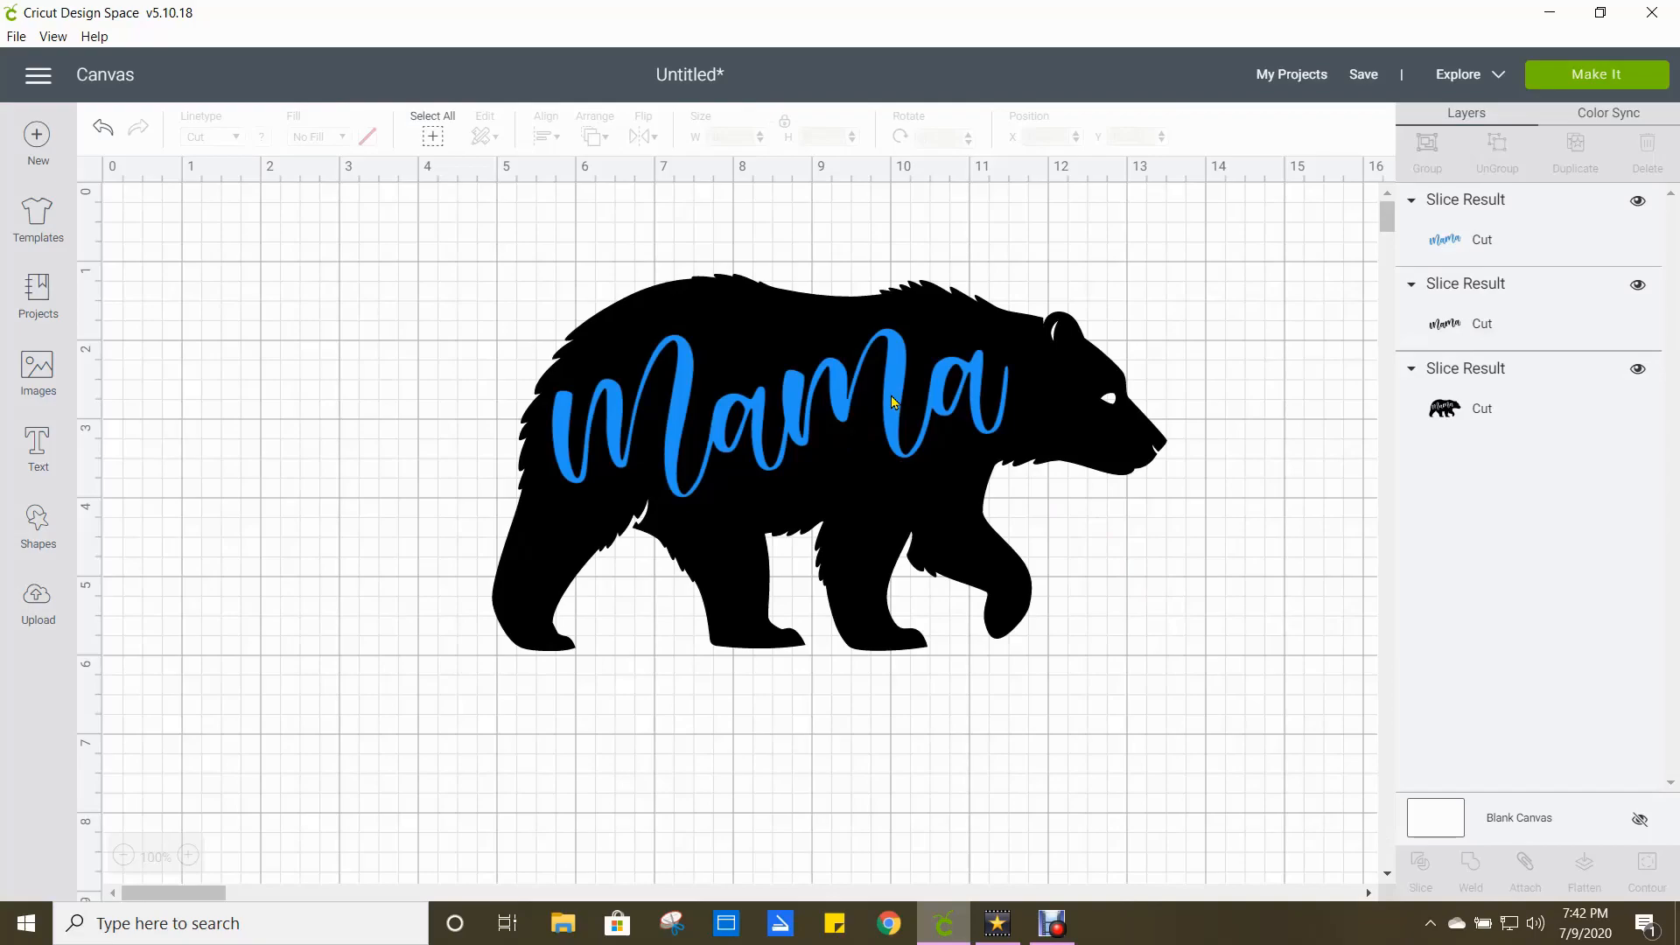
Pull the blue and black leftover Mama pieces off the bear and delete them.
drag(782, 408, 734, 717)
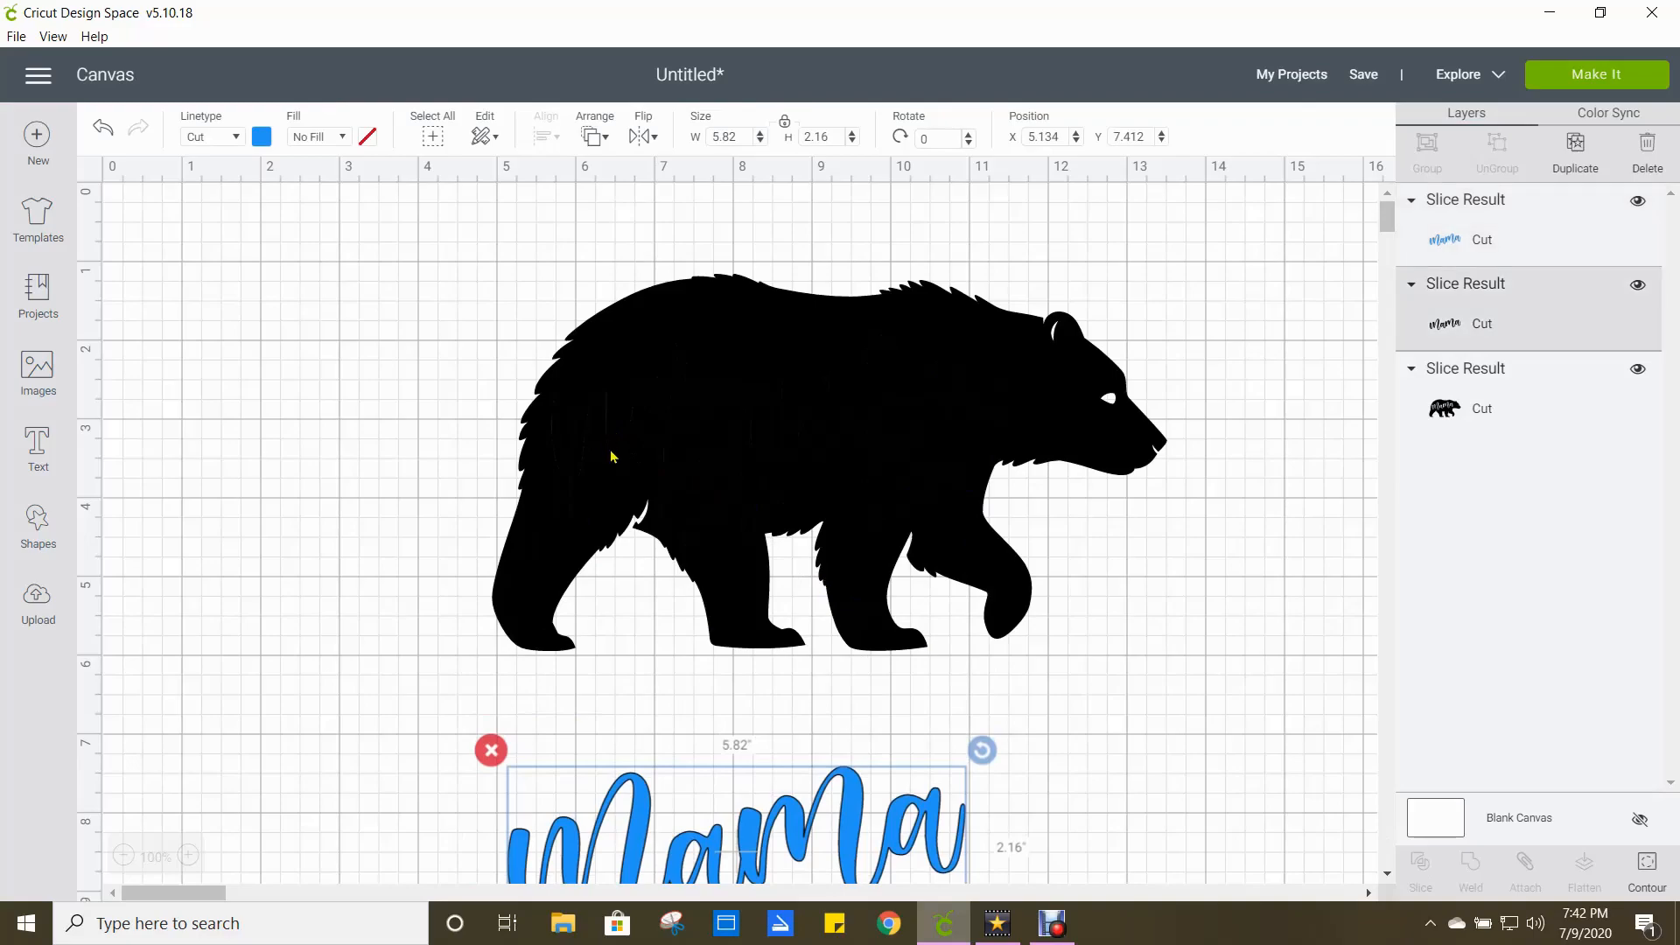
drag(734, 814, 884, 600)
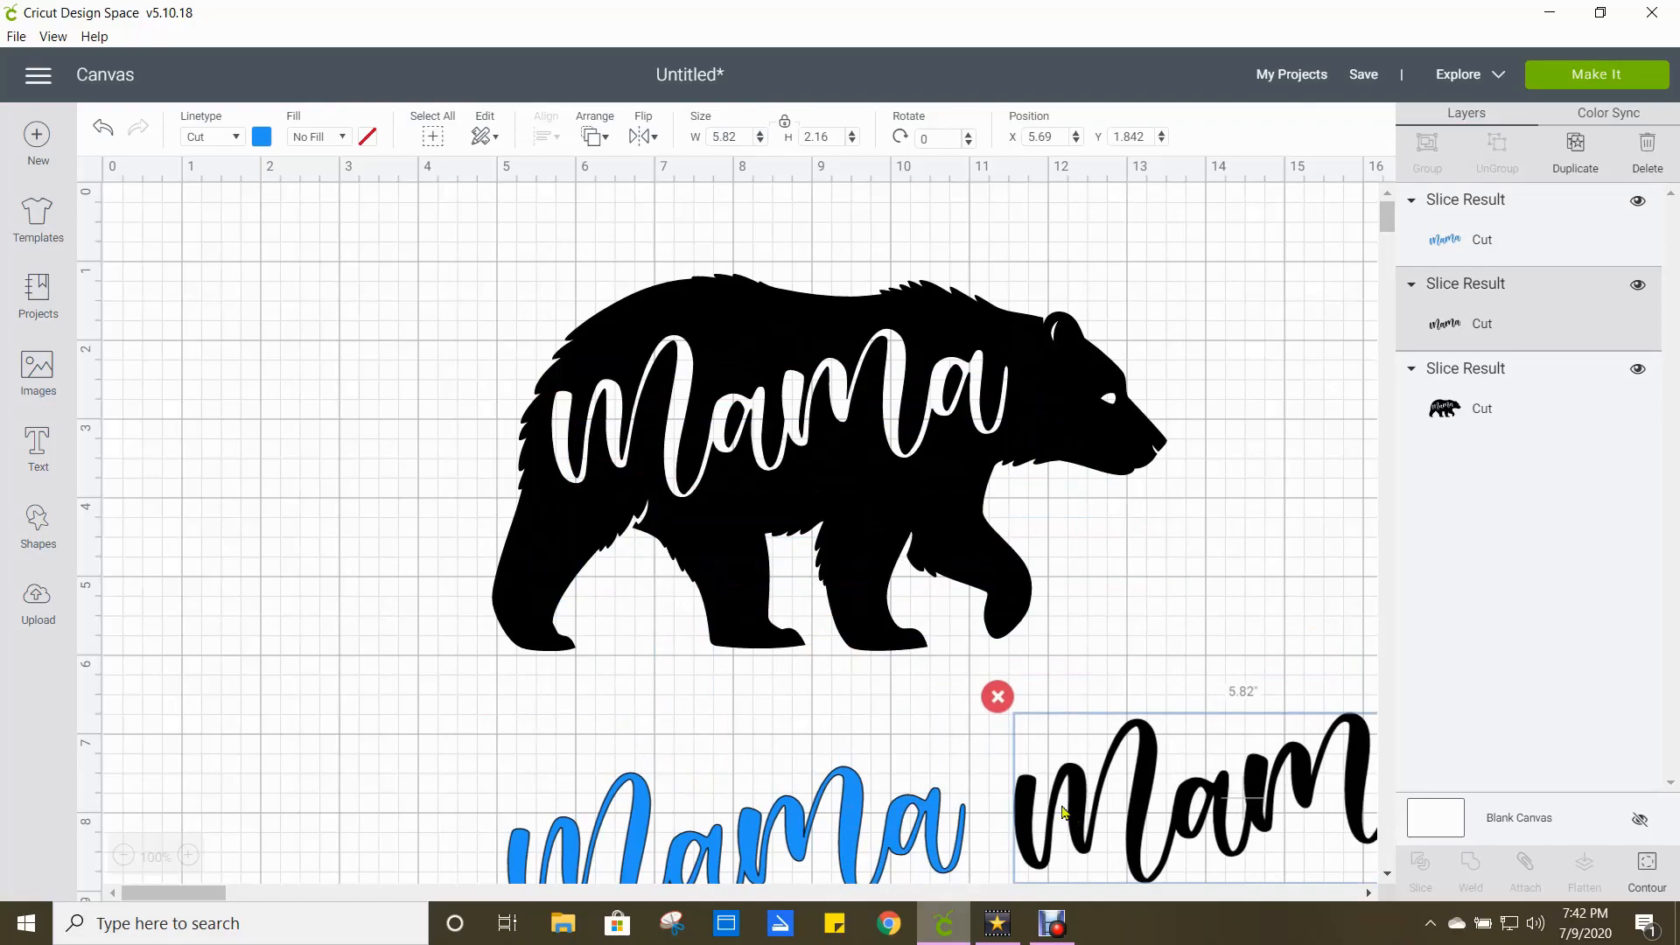
click(995, 697)
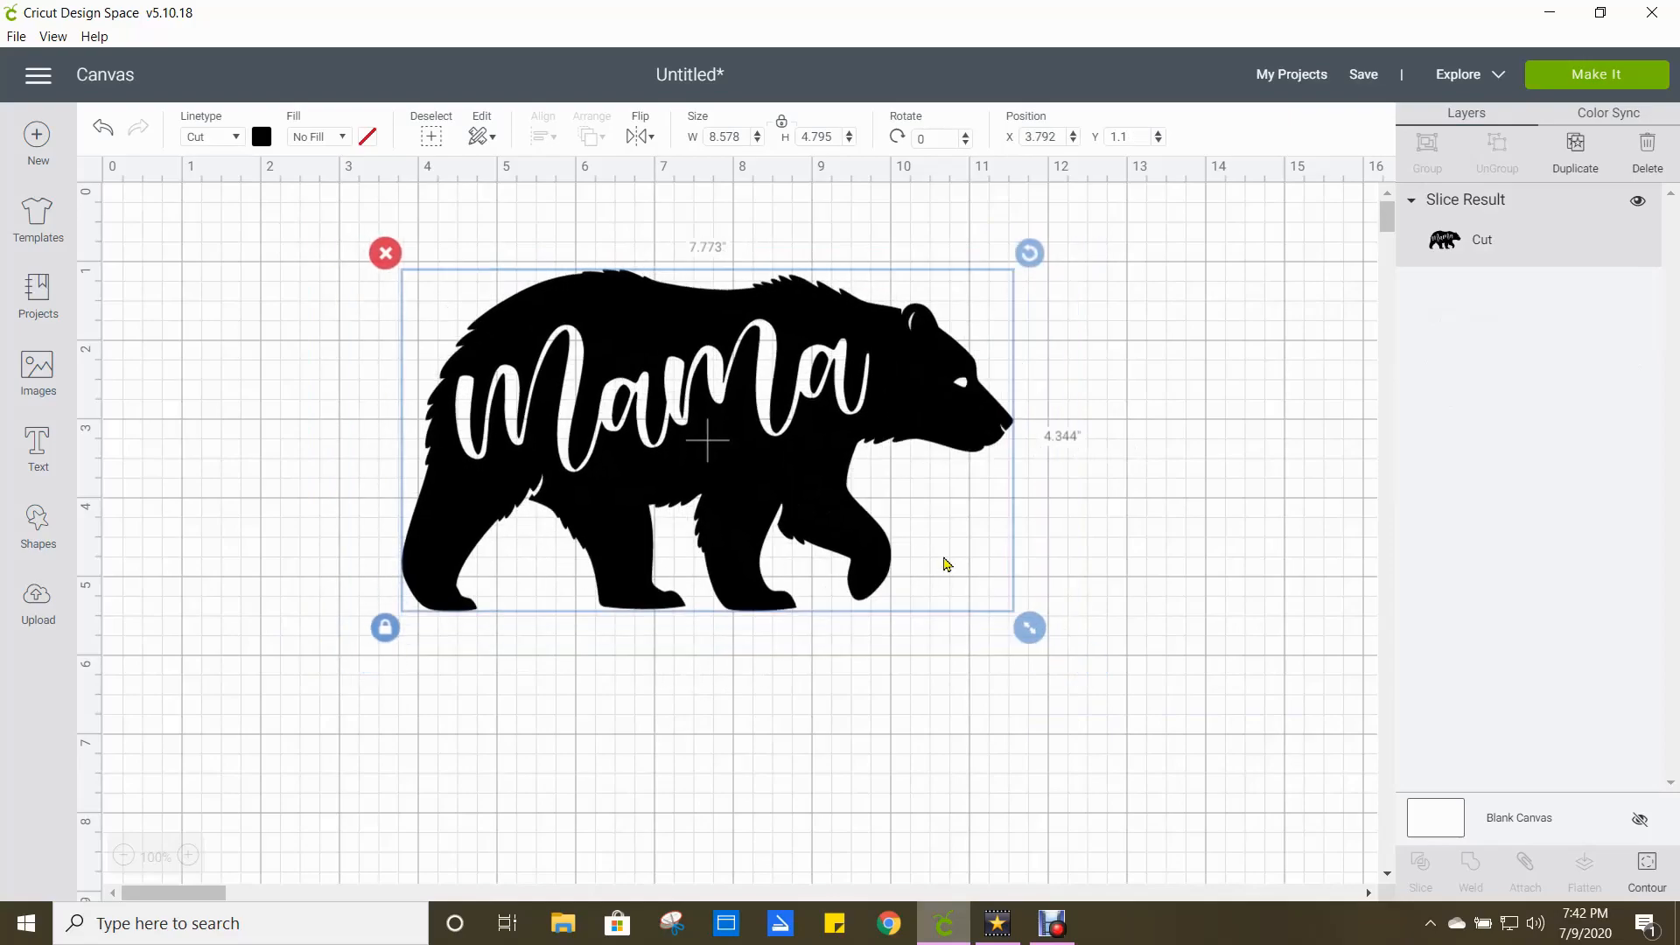
Shrink the bear cutout to about 4.5 by 2.5 inches, recentre it and colour it light purple.
drag(1029, 627, 782, 490)
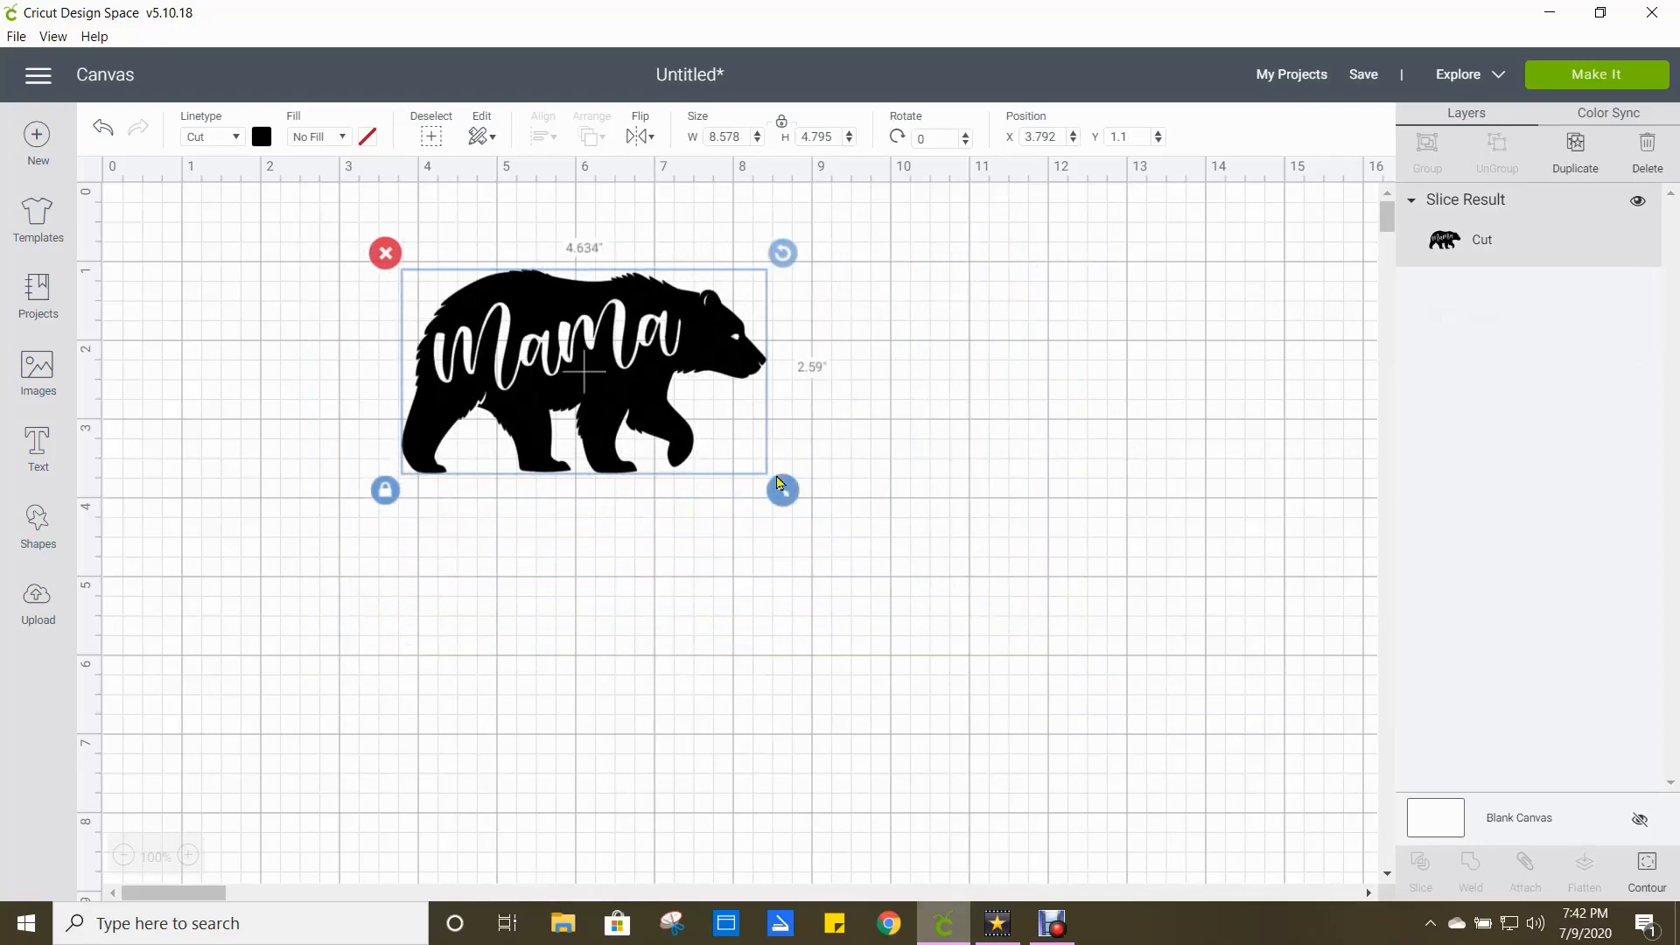
drag(781, 490, 814, 514)
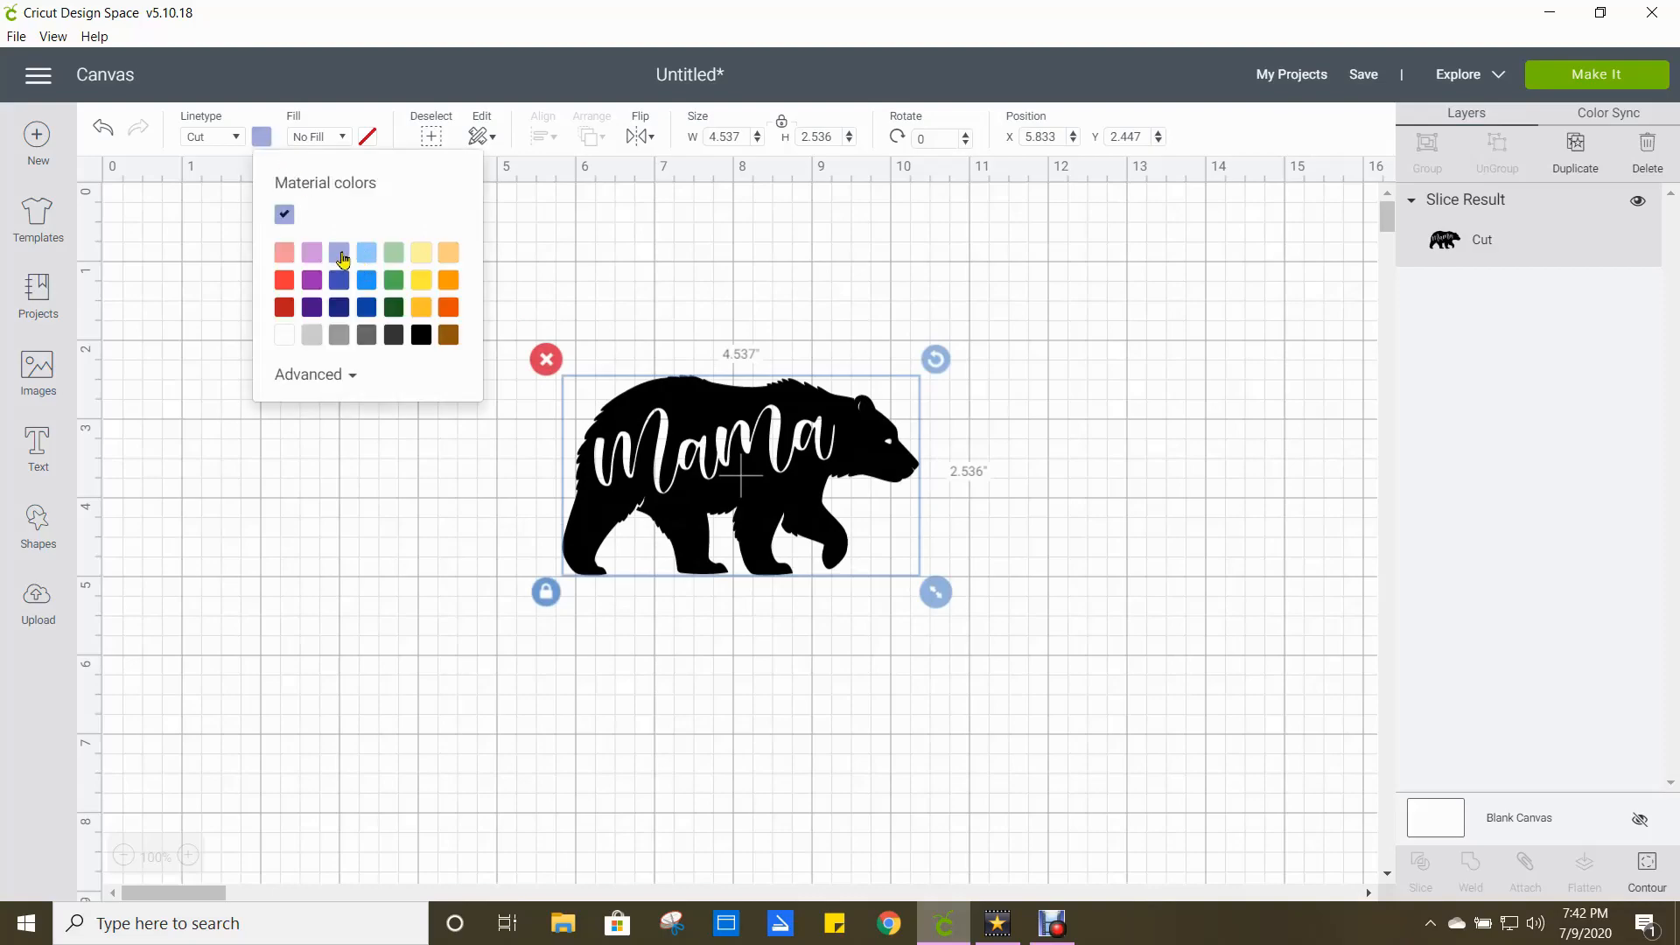
click(340, 278)
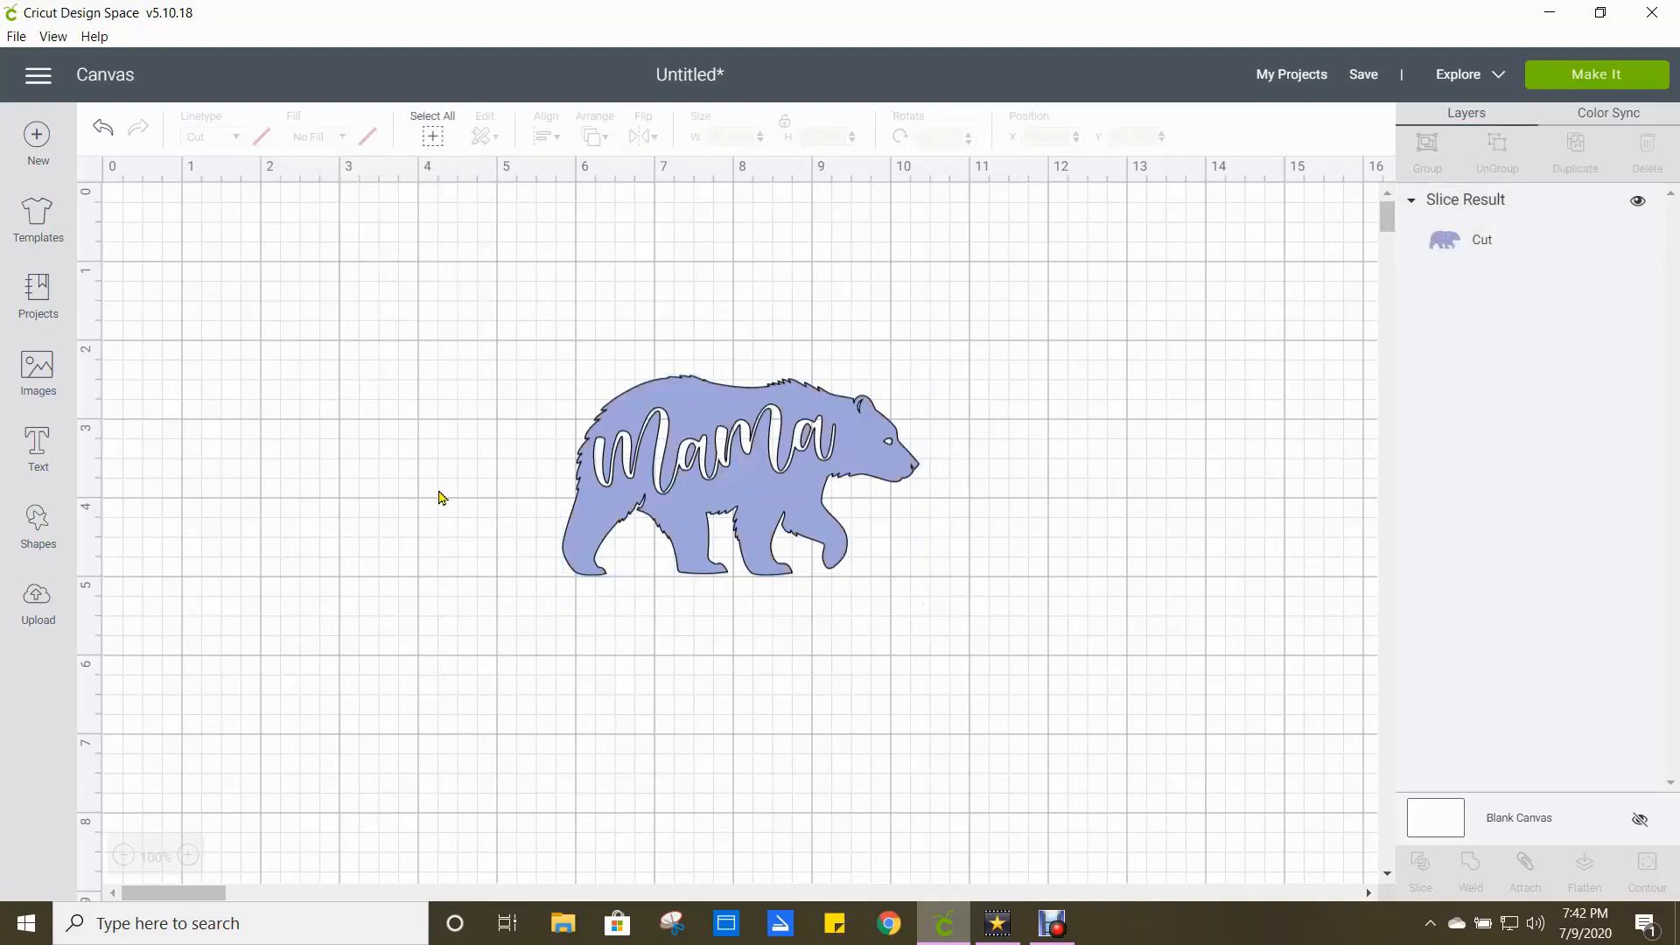
mouse_move(982, 485)
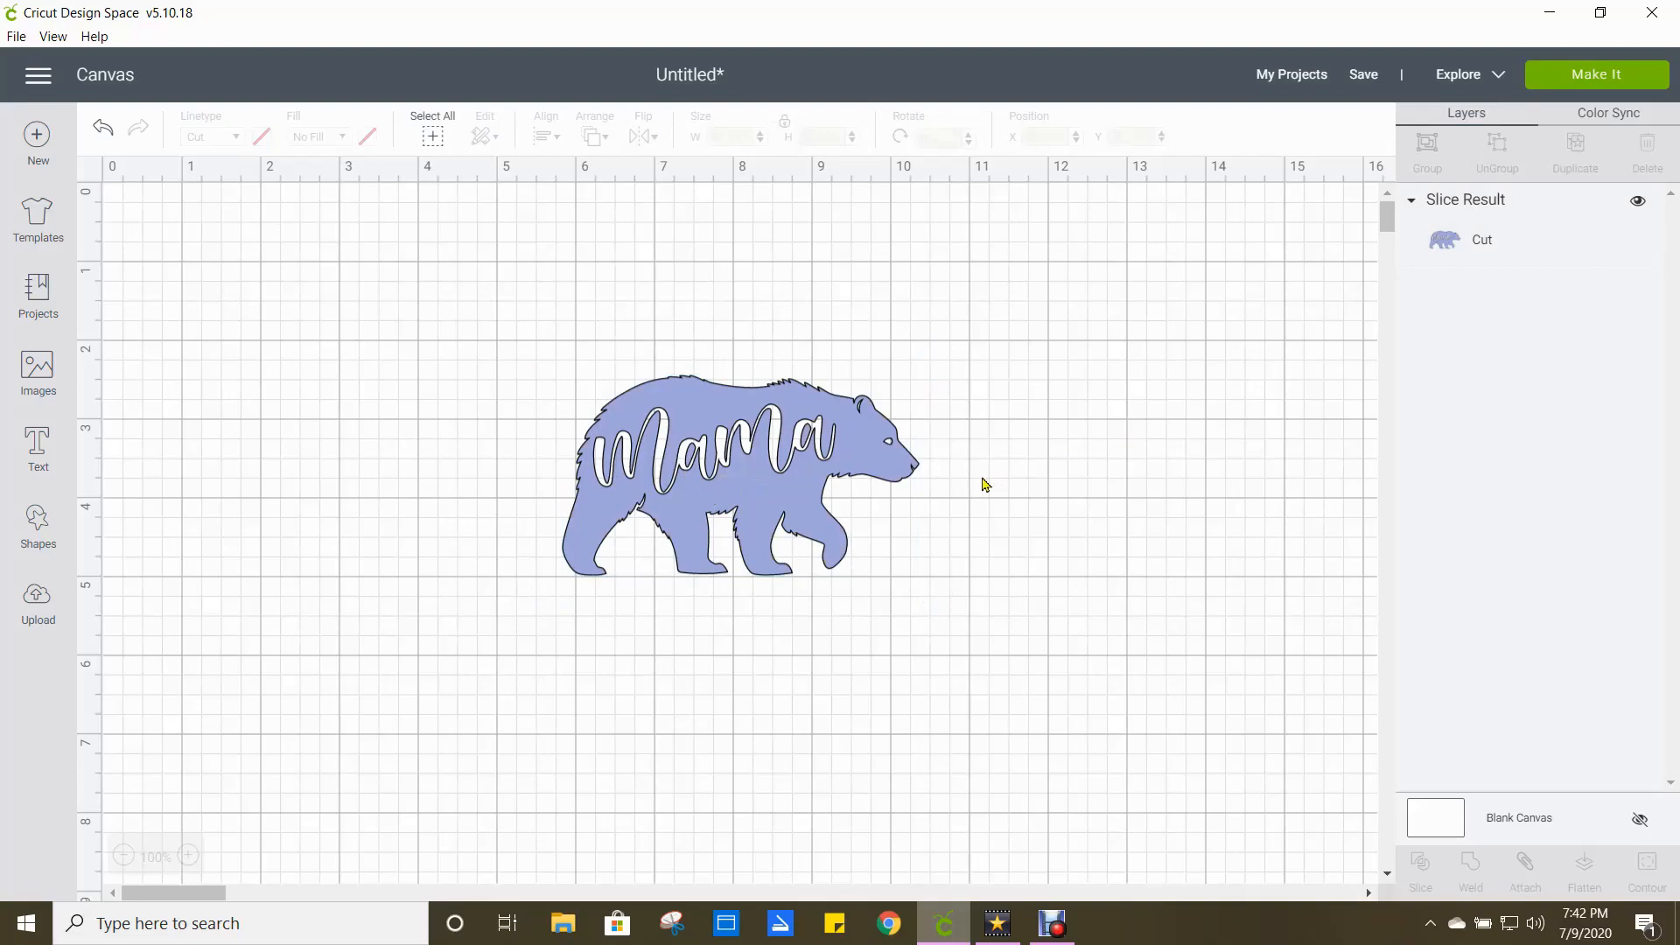
mouse_move(1596, 79)
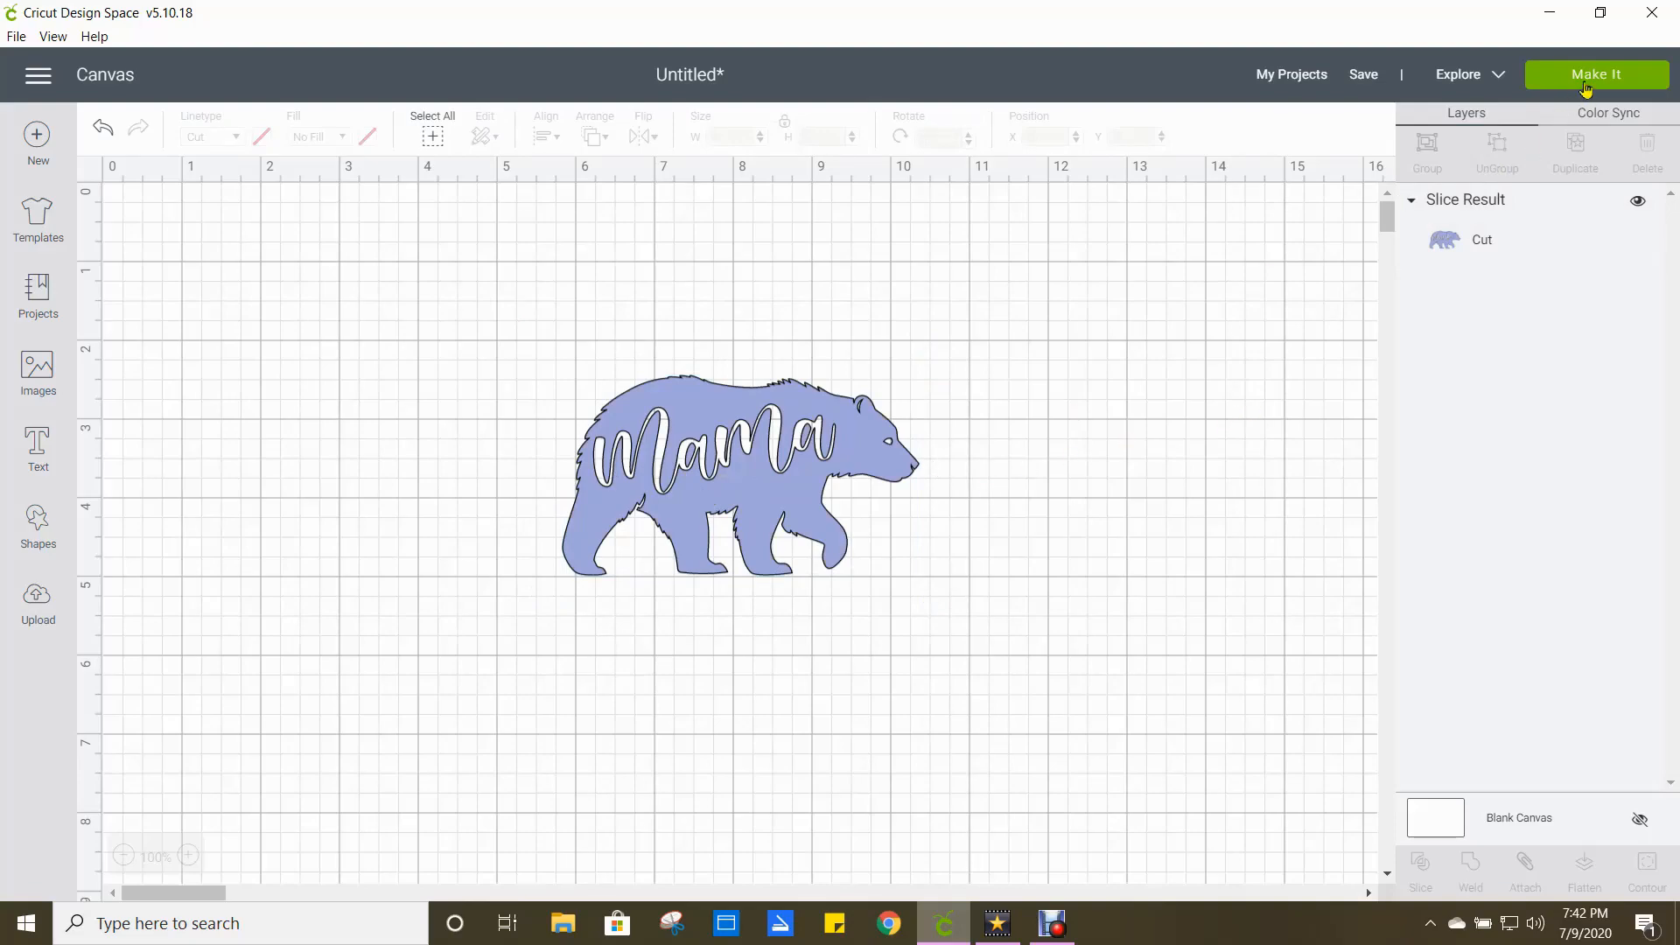
click(1596, 74)
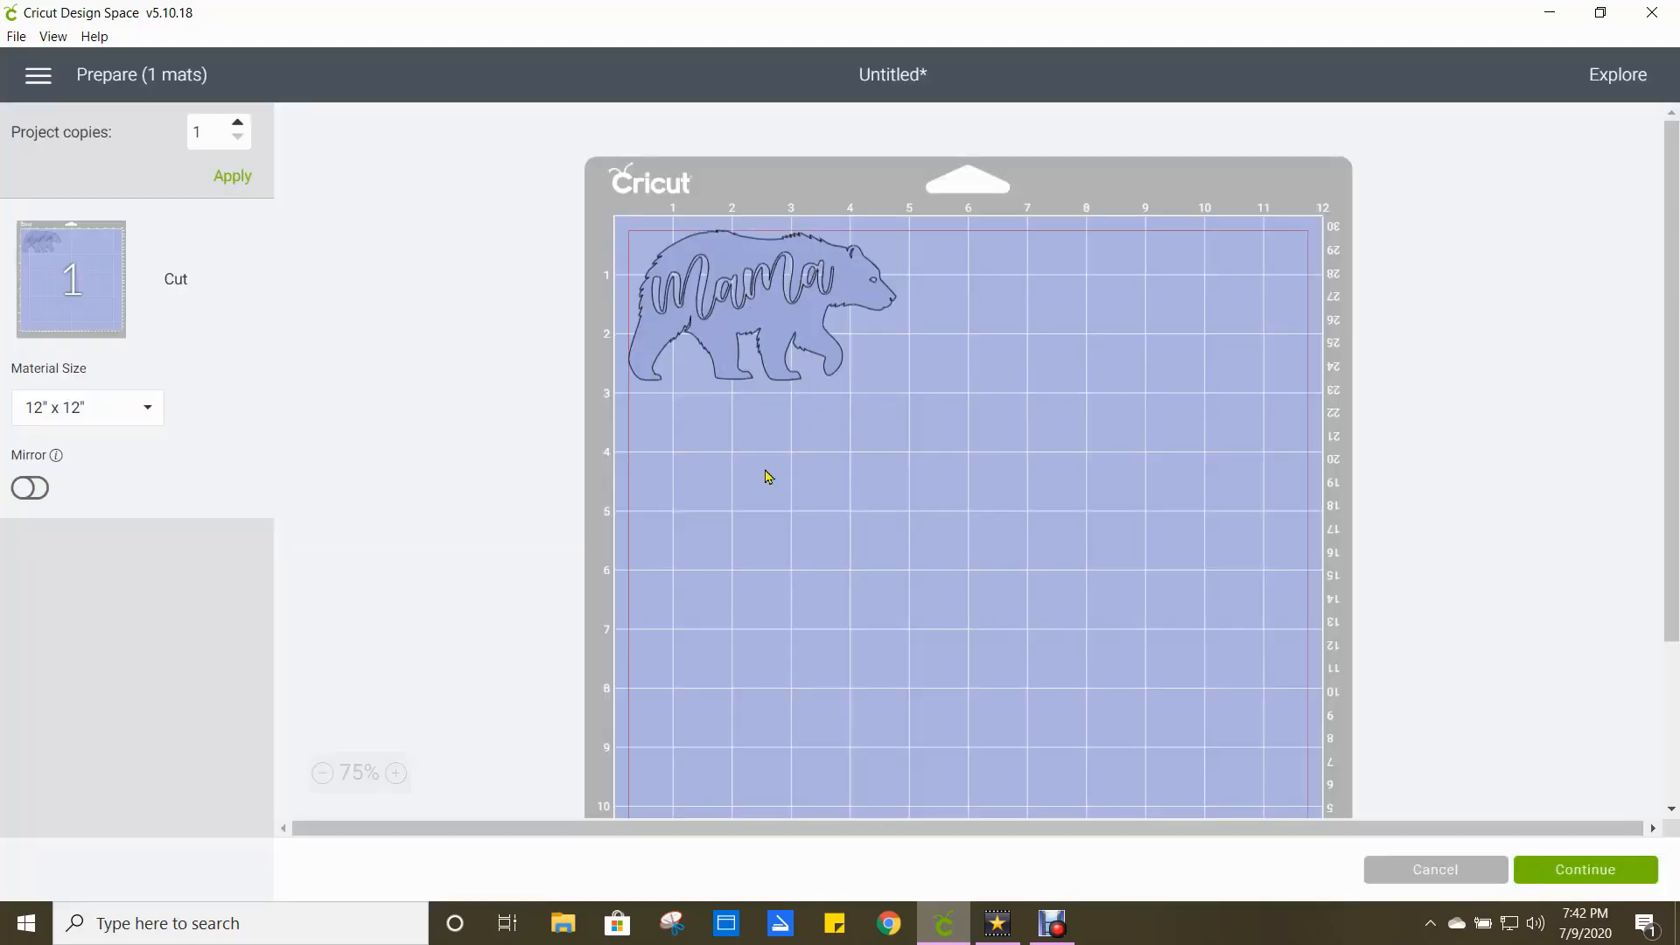
mouse_move(882, 486)
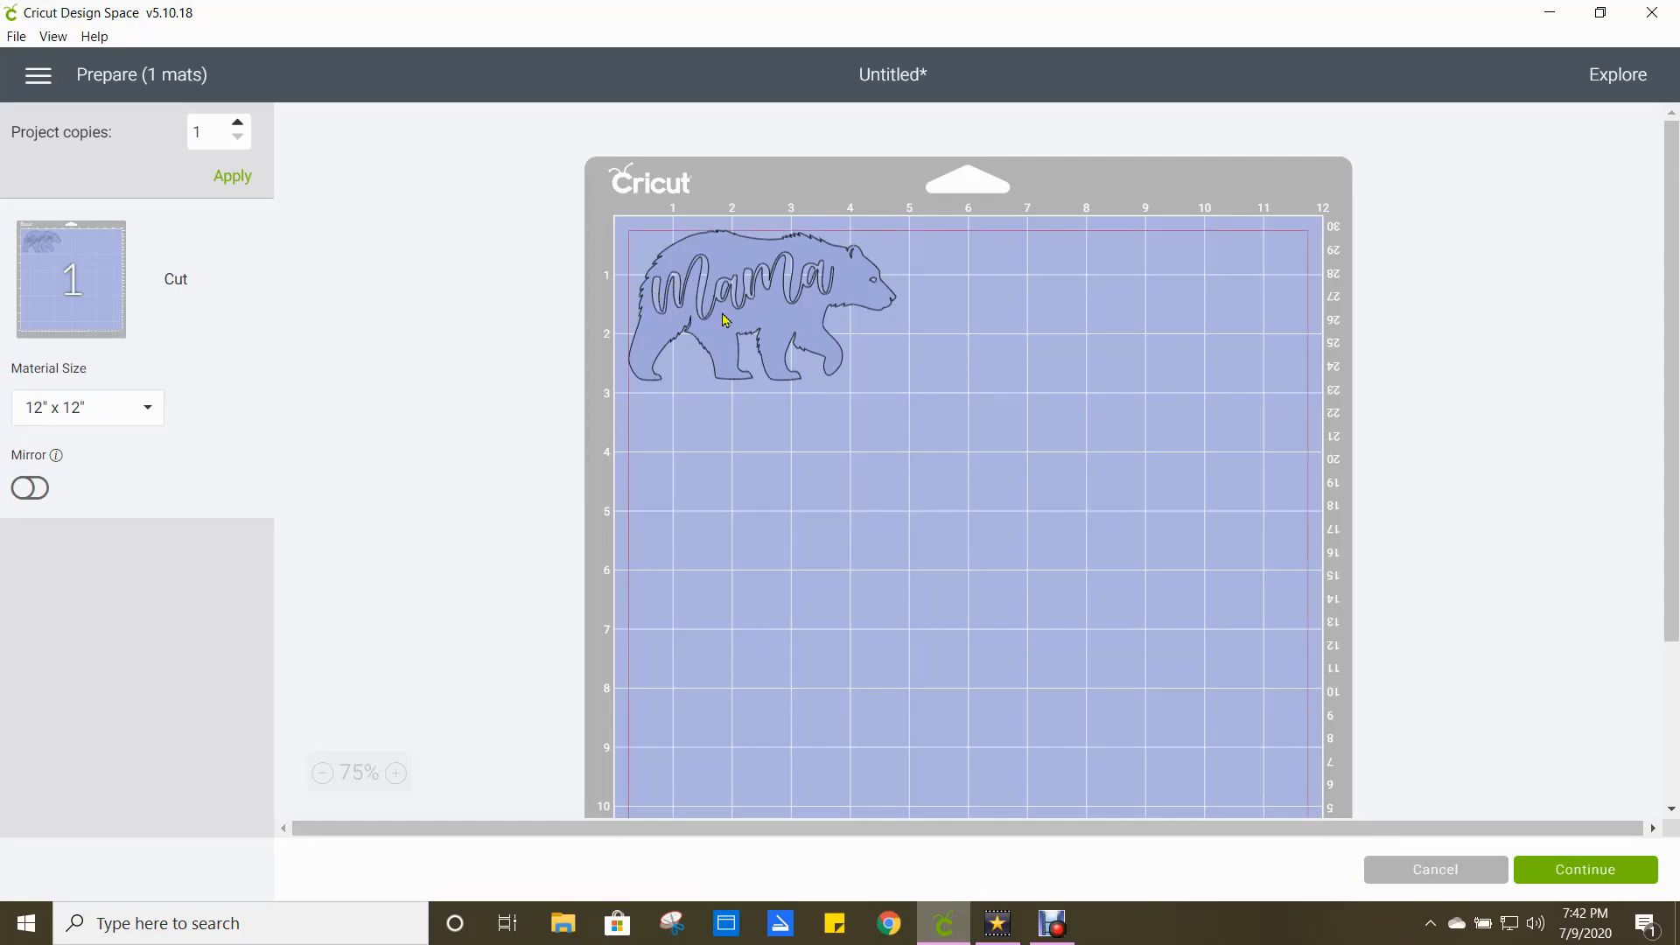
mouse_move(849, 322)
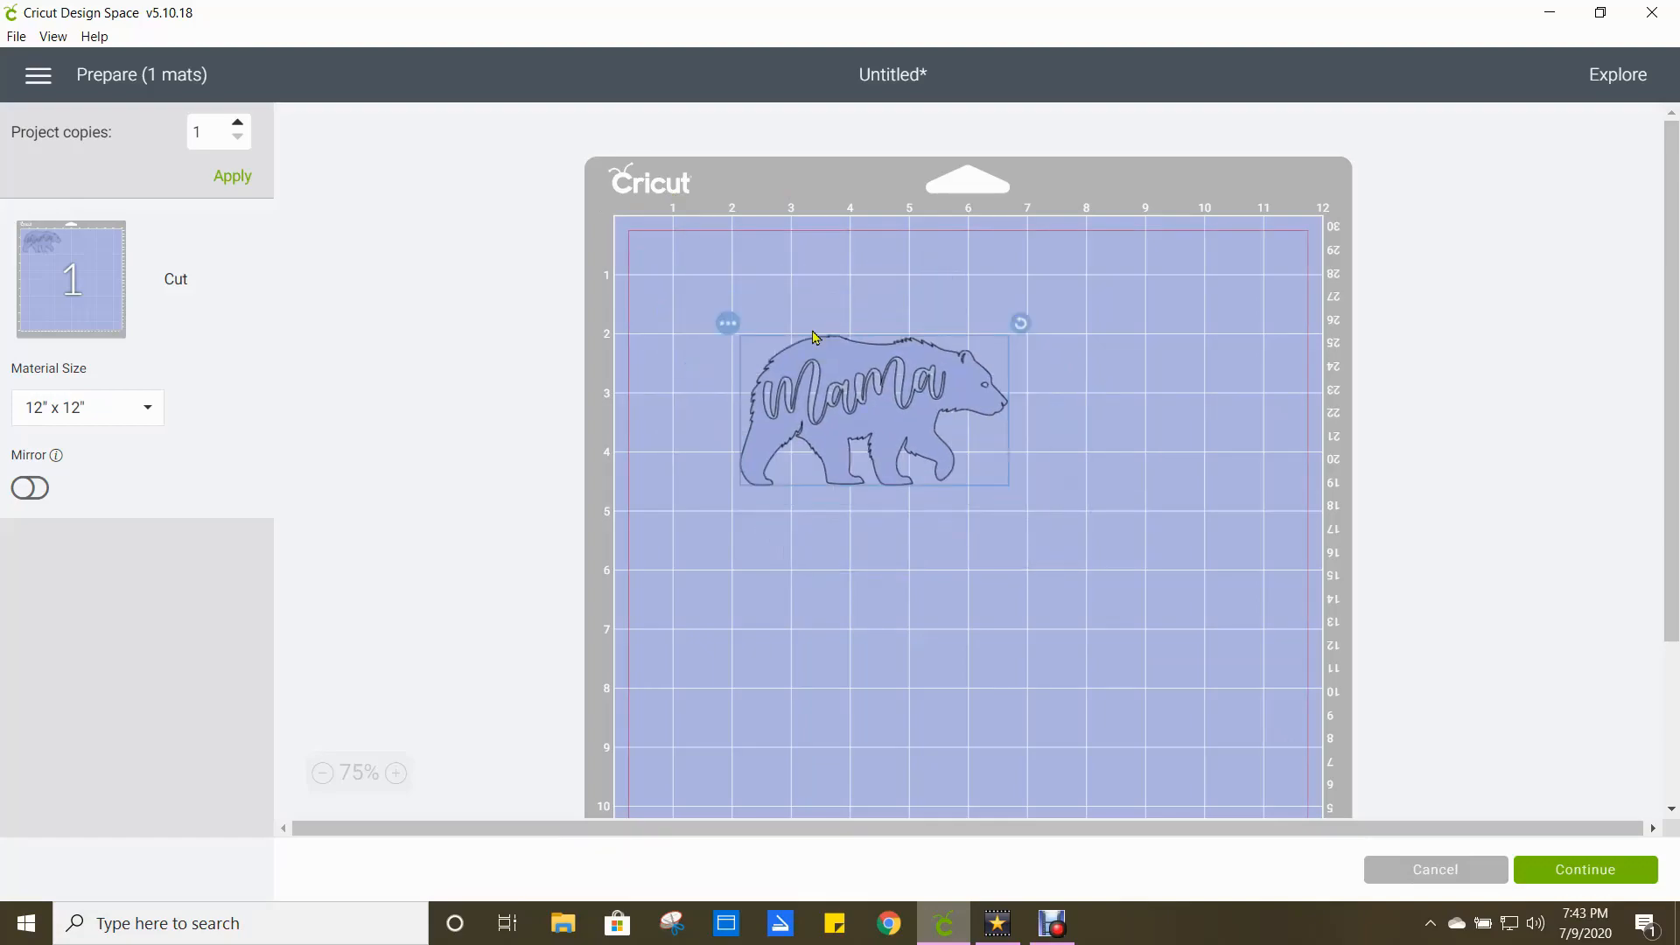
drag(868, 413, 758, 304)
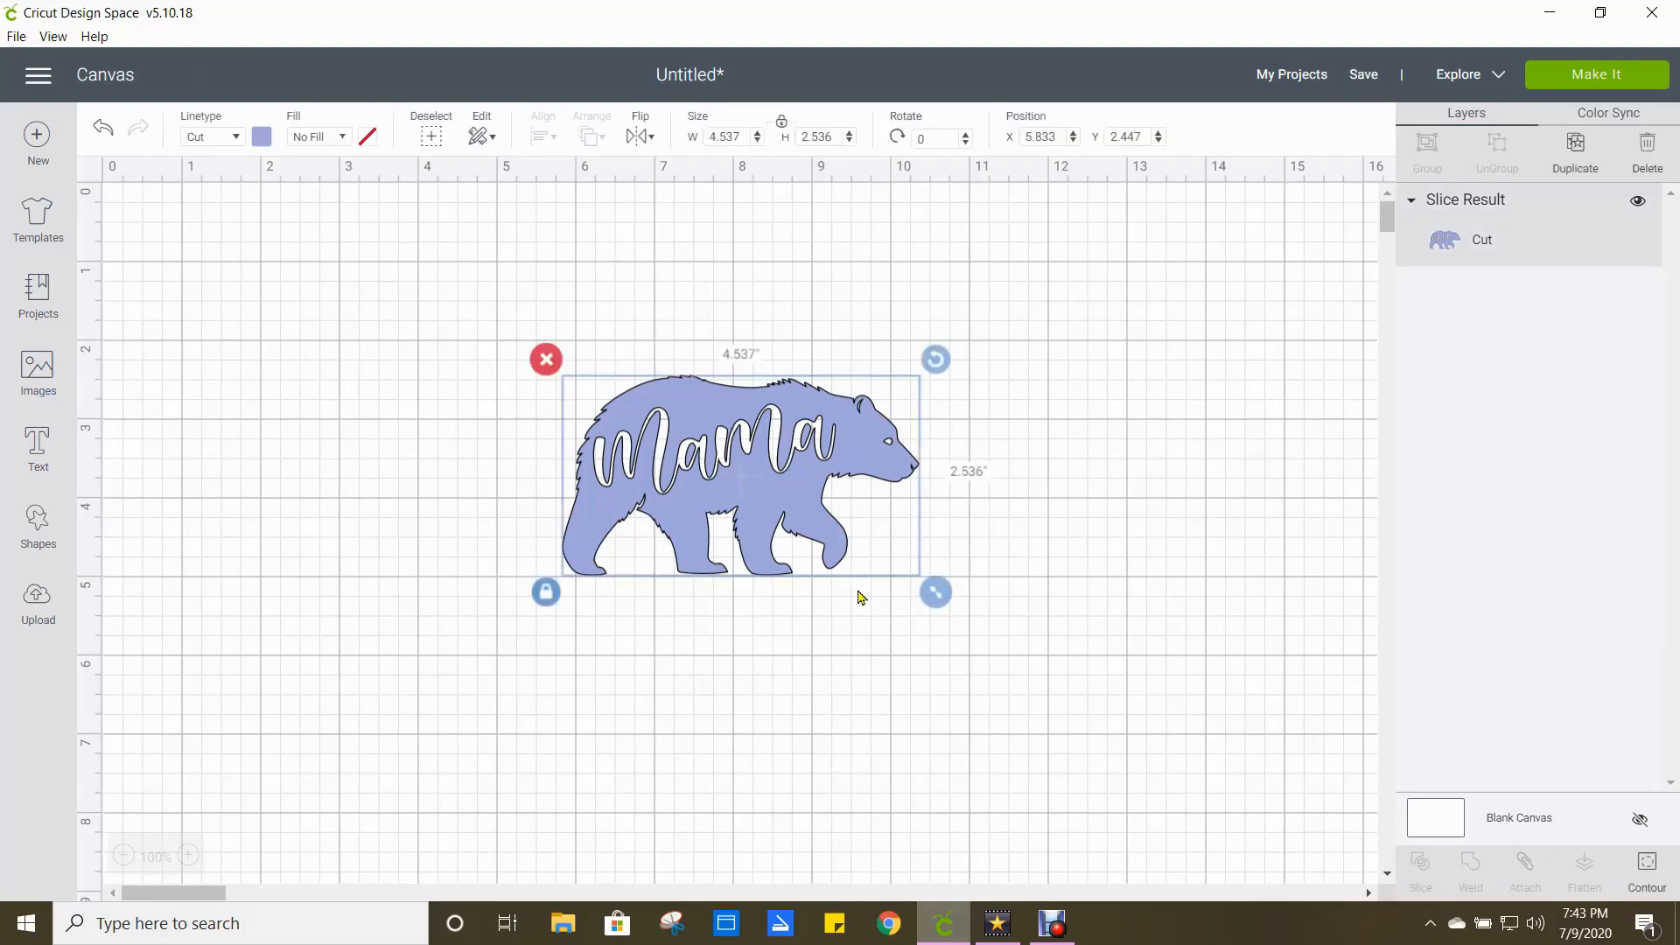
Enlarge the purple bear to about 7.2 by 4 inches, reposition it and deselect.
drag(935, 592, 1099, 684)
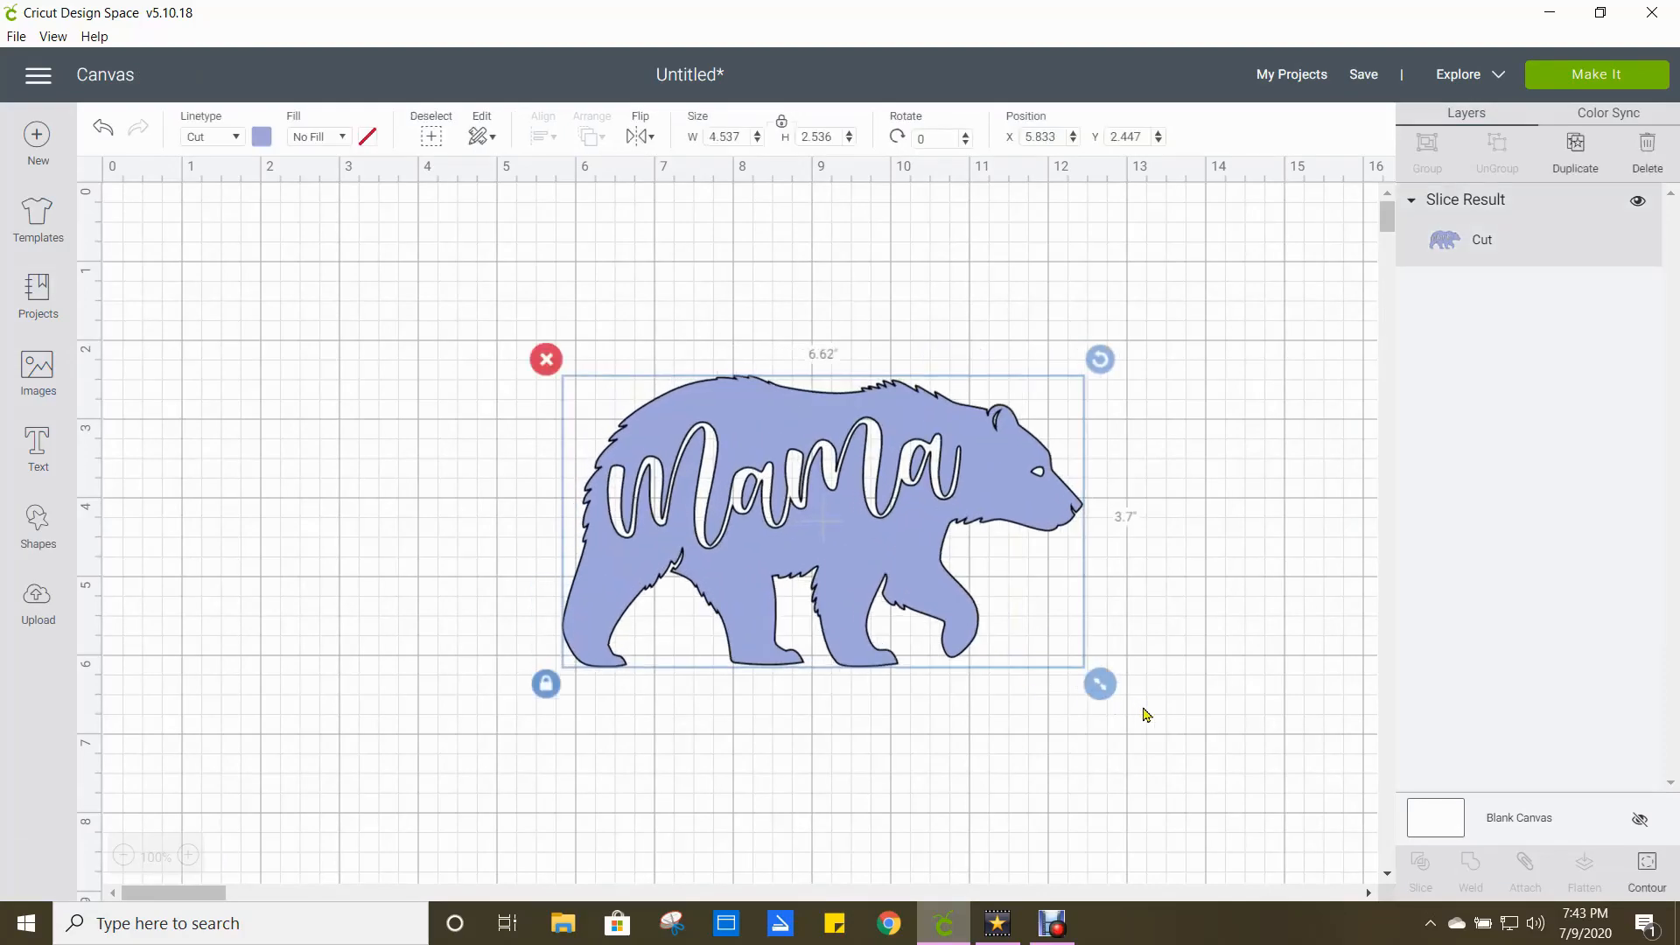
drag(1099, 685, 1143, 707)
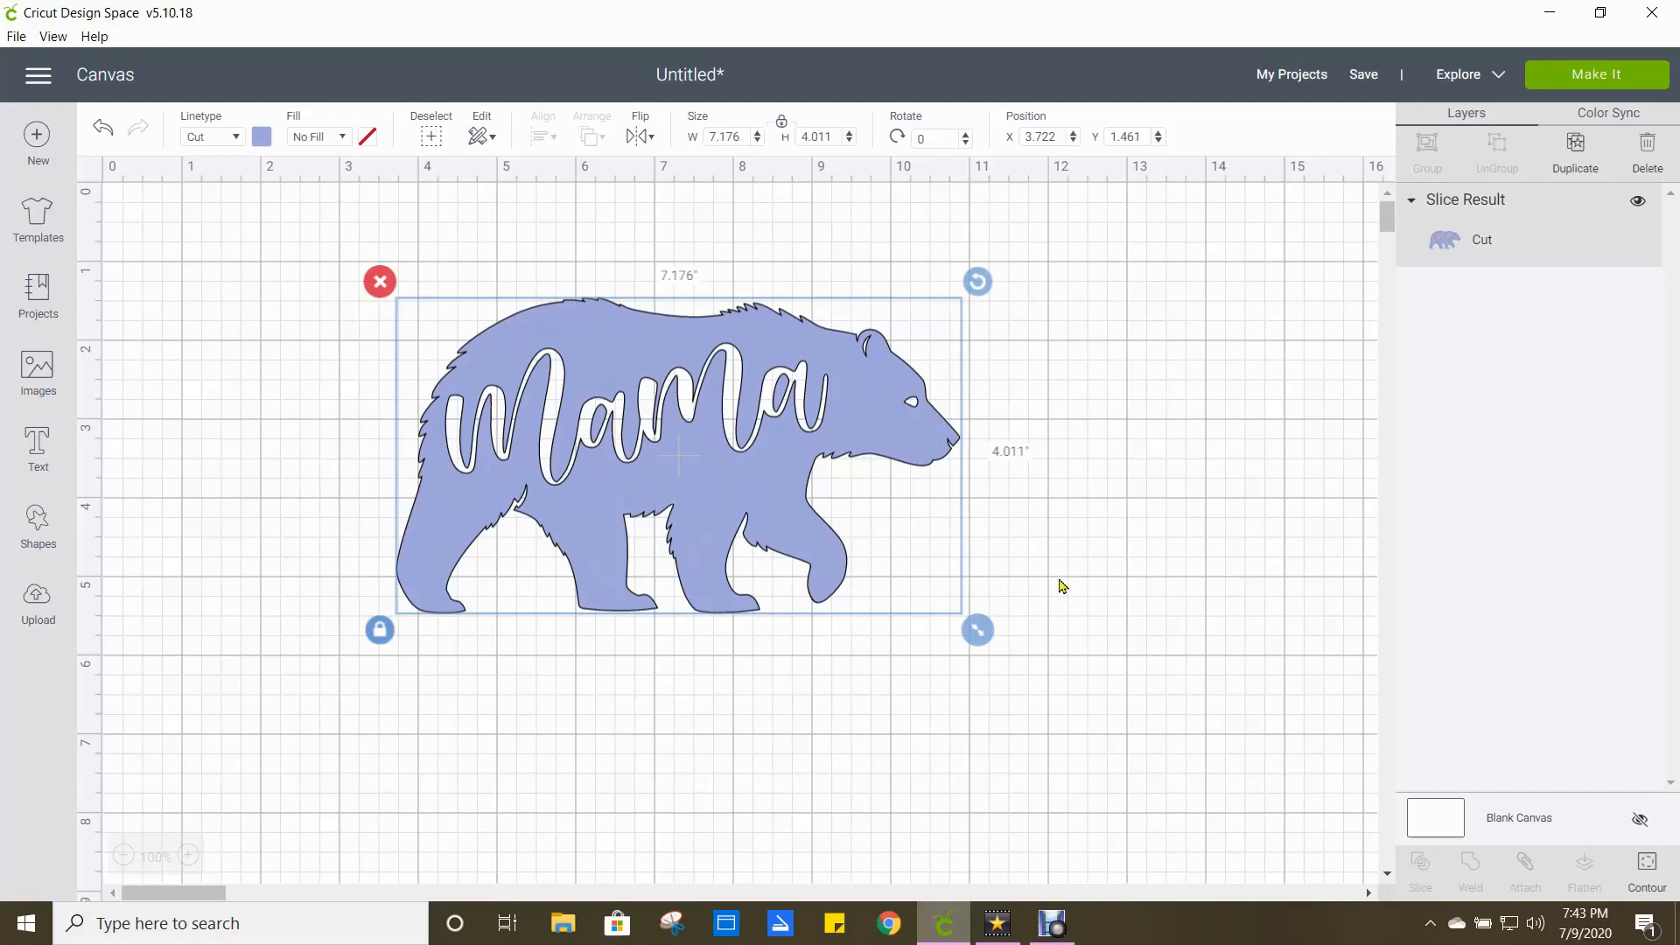
click(1062, 585)
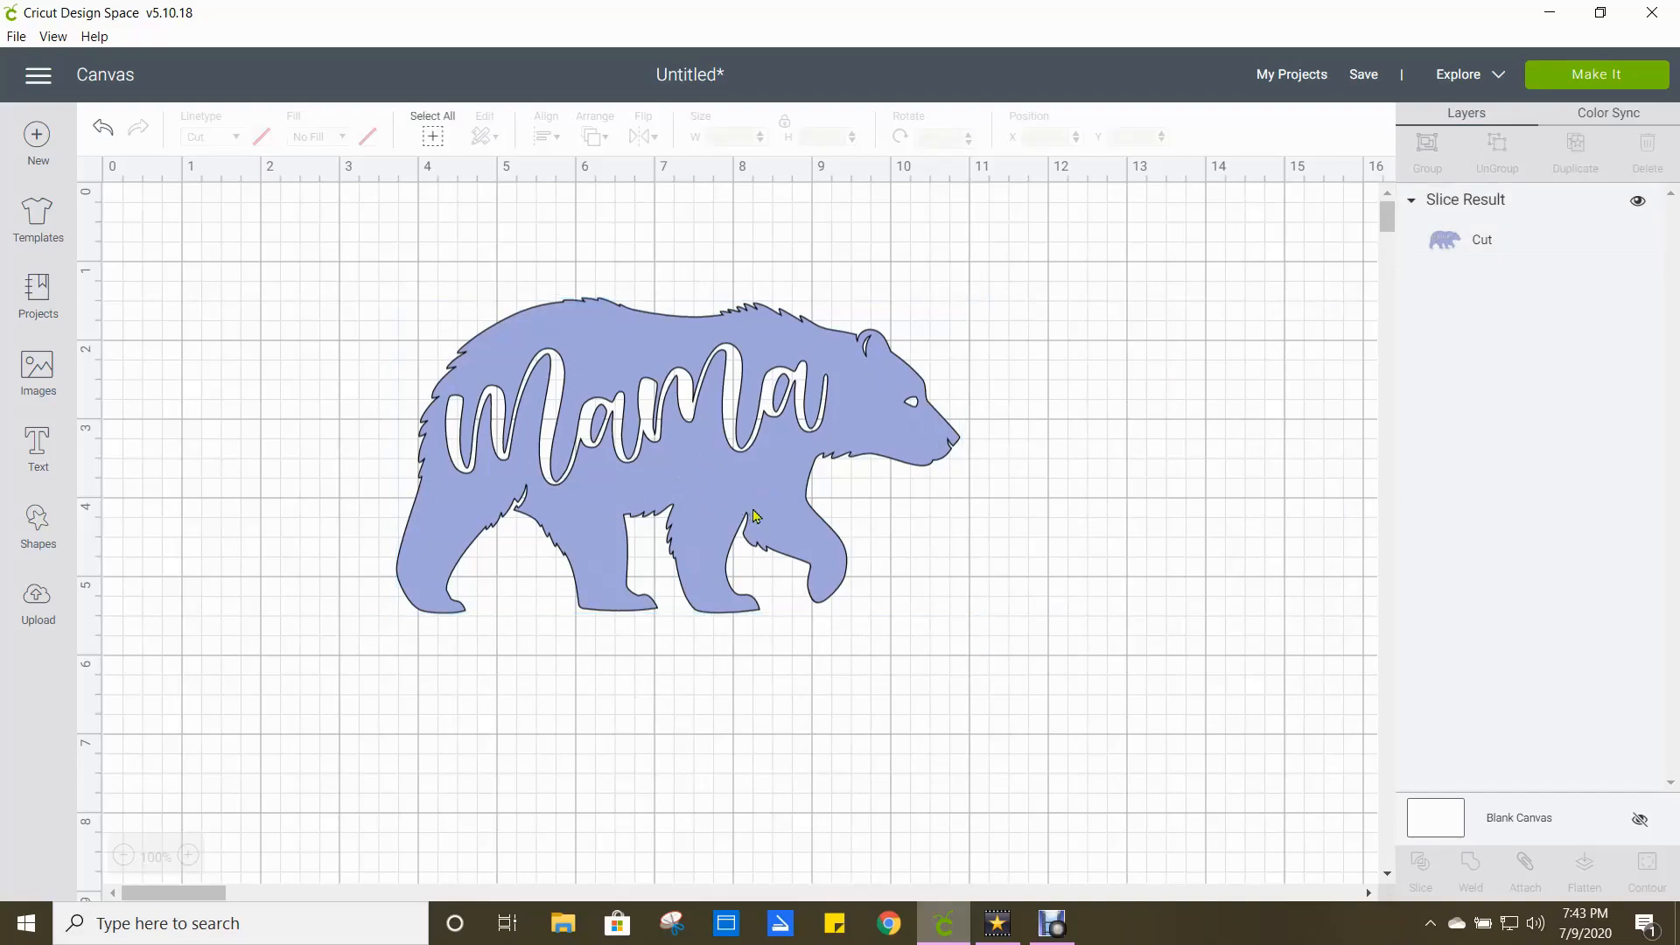